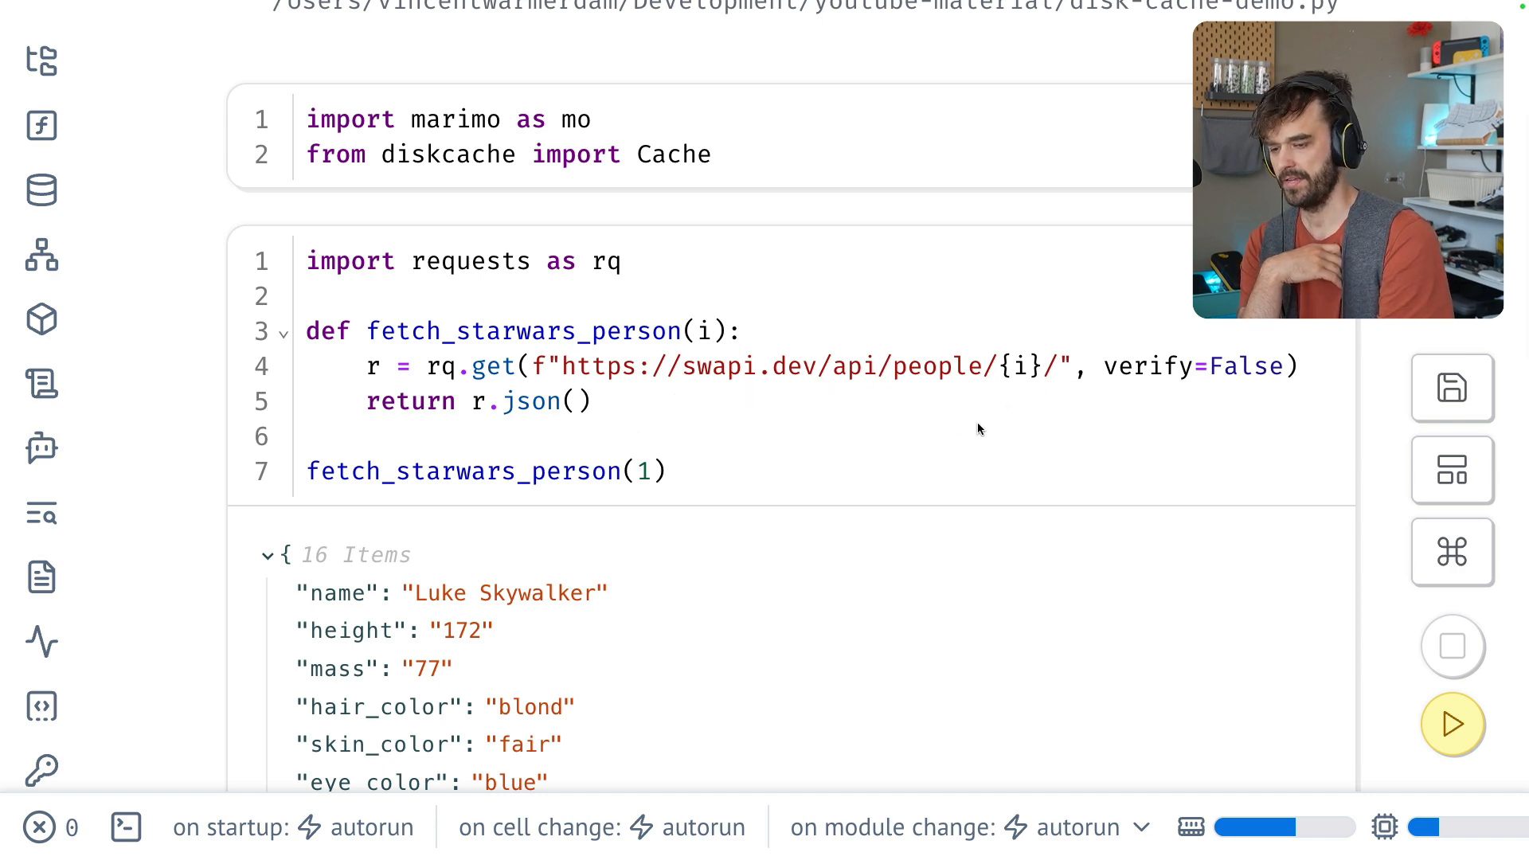
{"action": "left_click", "coordinate": [342, 294]}
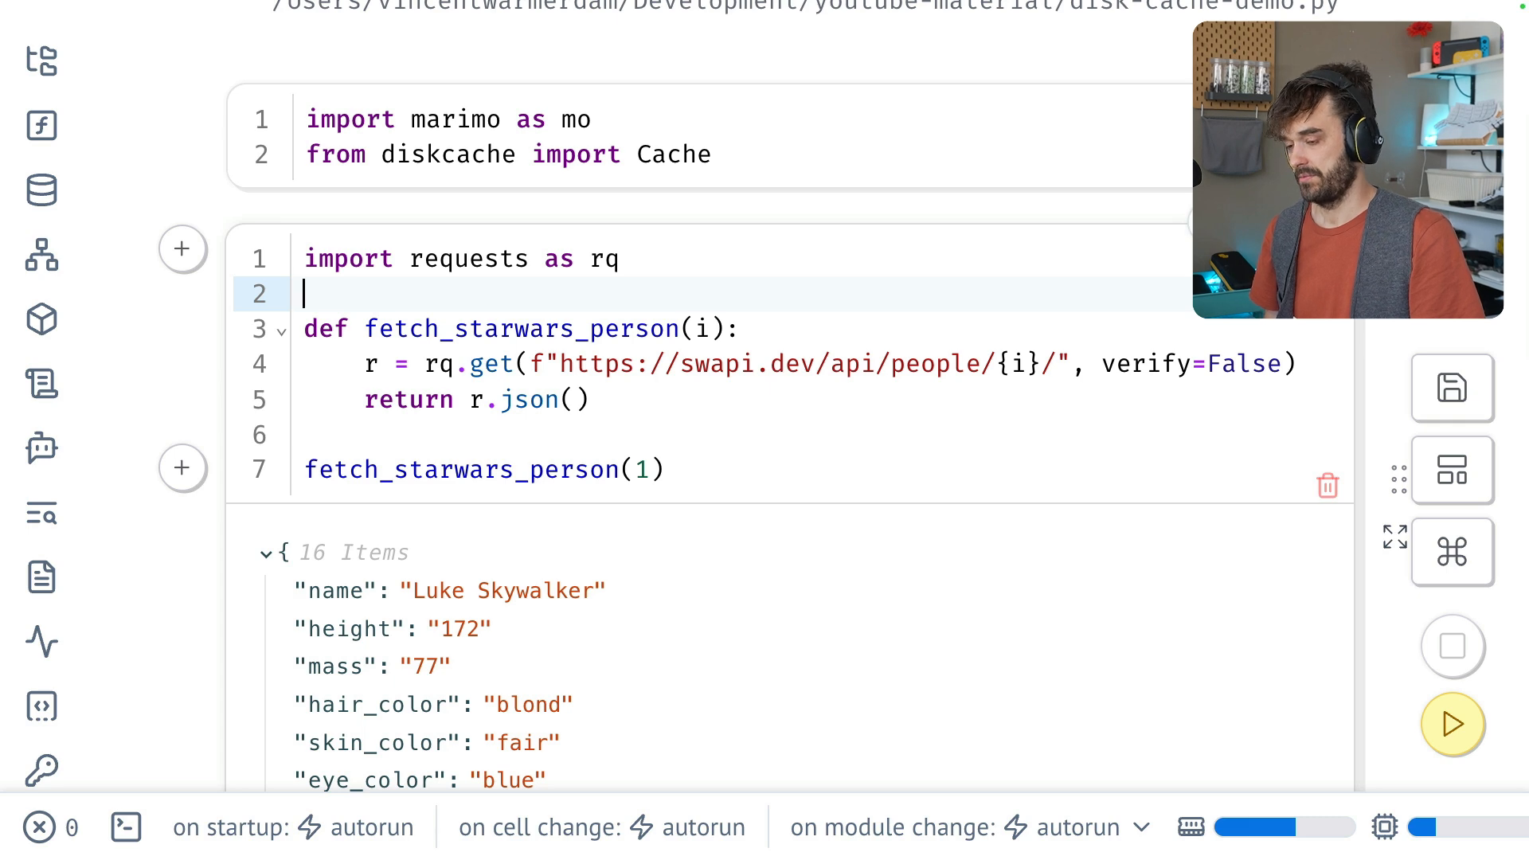
{"action": "type", "text": "from functools im"}
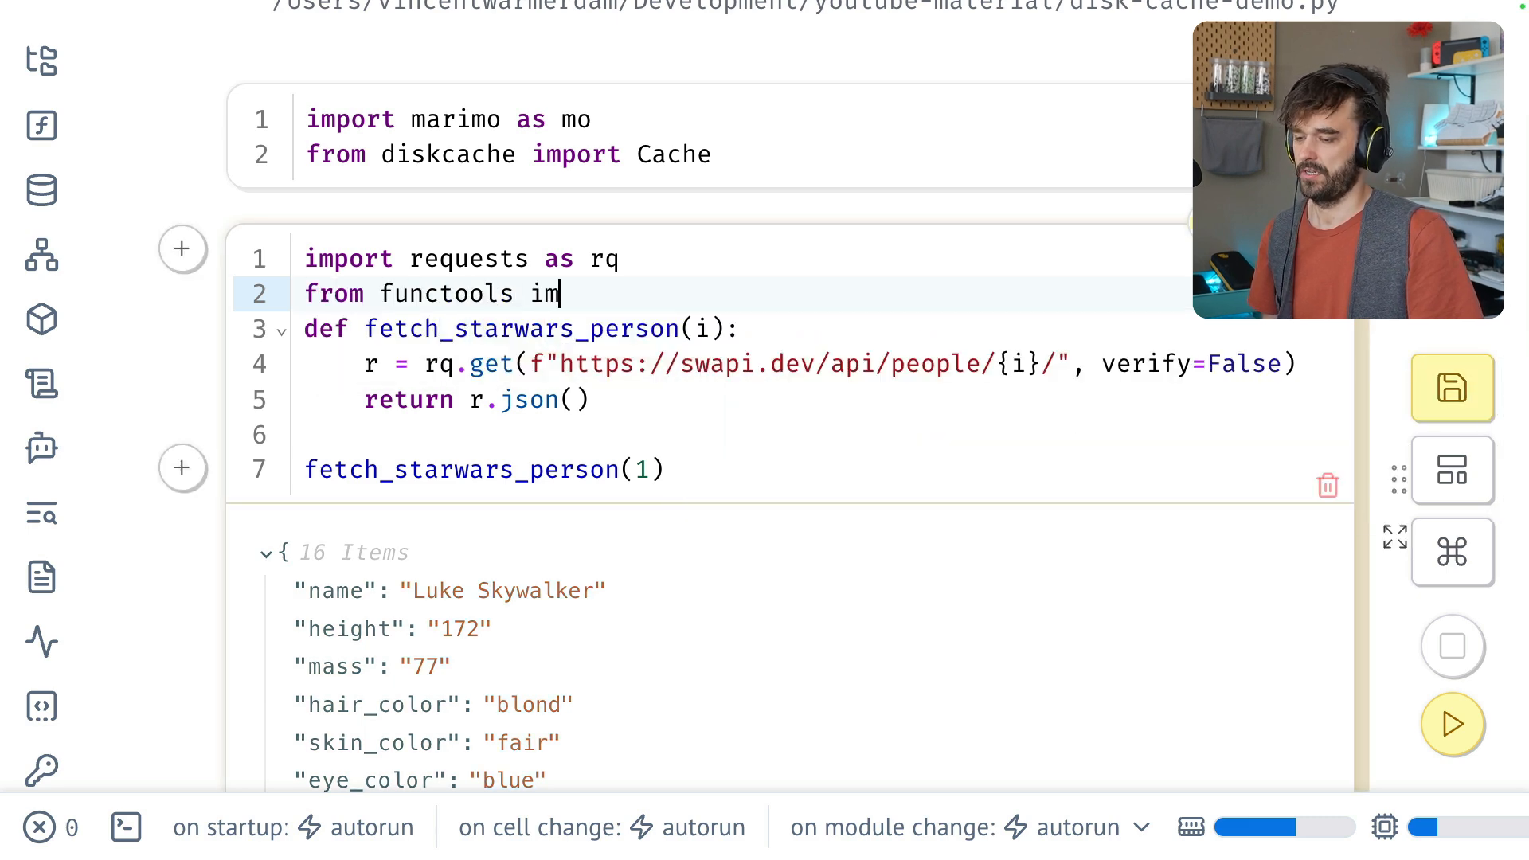
{"action": "type", "text": "port lru_Cache"}
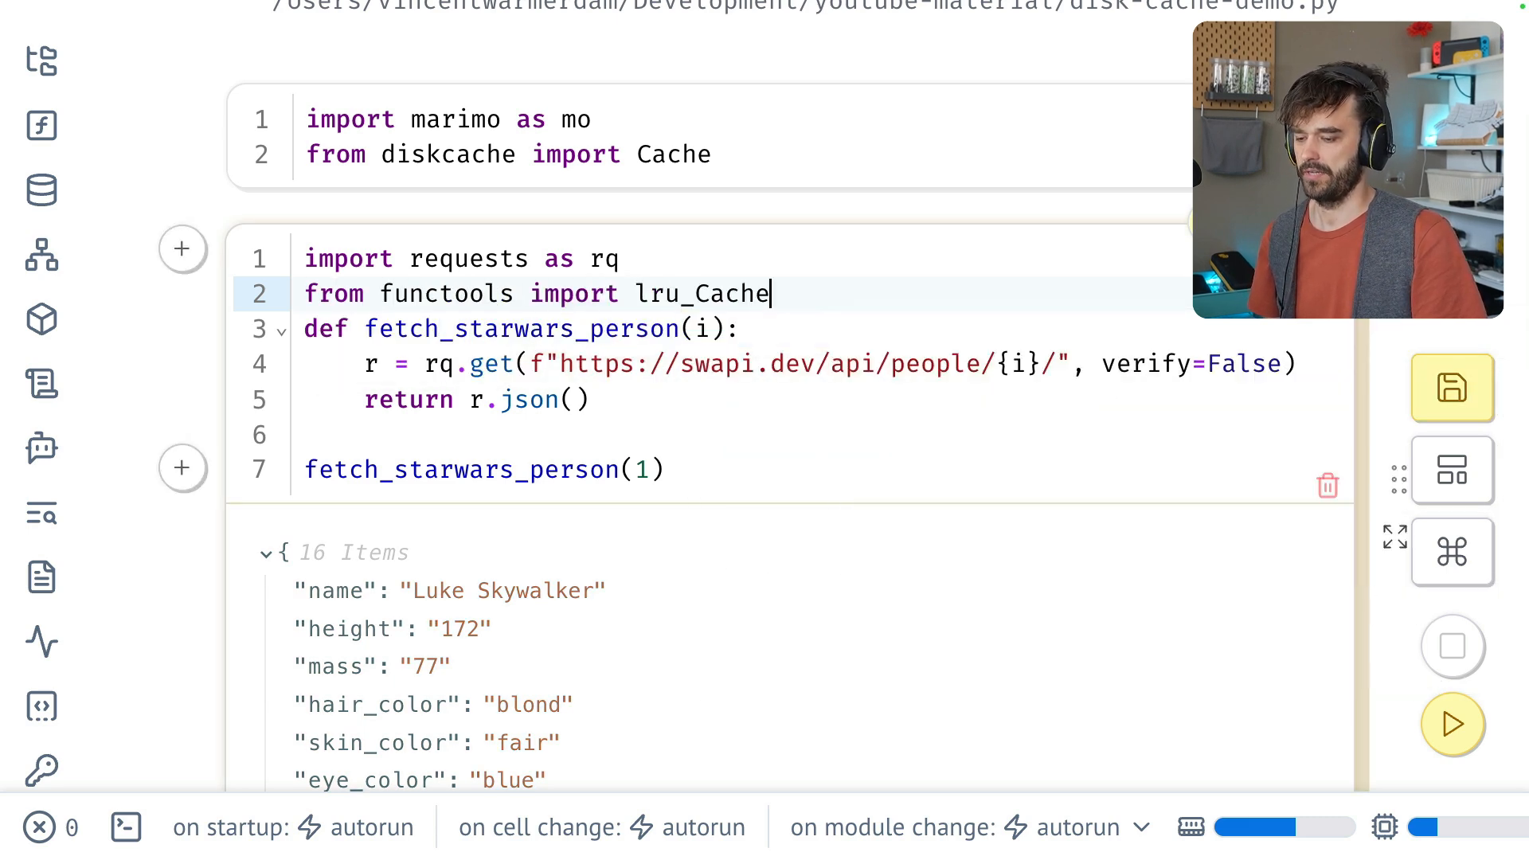
{"action": "type", "text": "@lru_cache"}
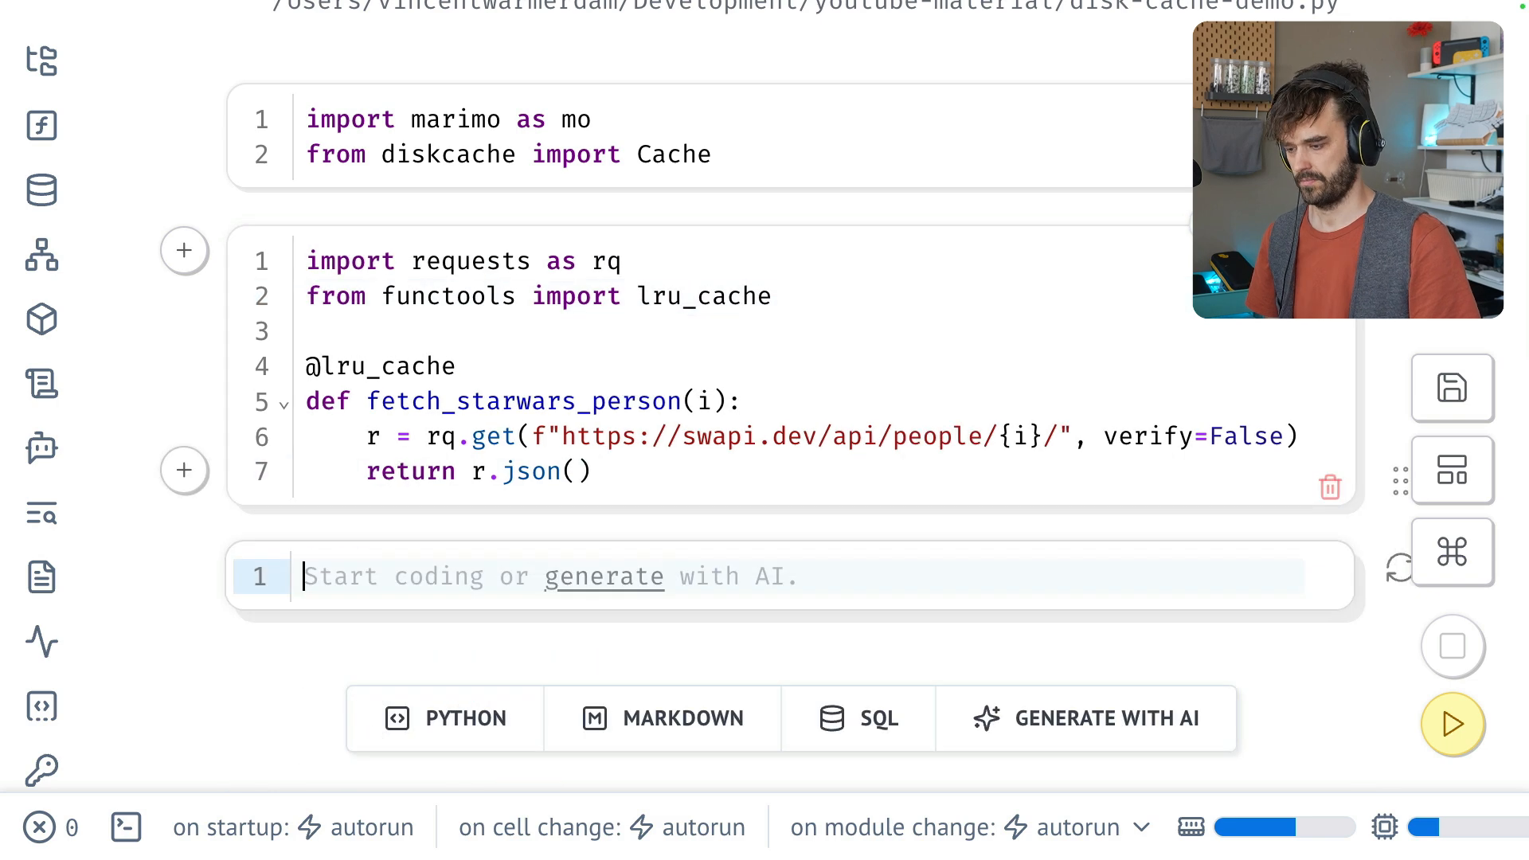
Step: Call fetch_starwars_person(1) from a new cell and run it, returning Luke Skywalker
{"action": "type", "text": "fetch_starwars_person(1)"}
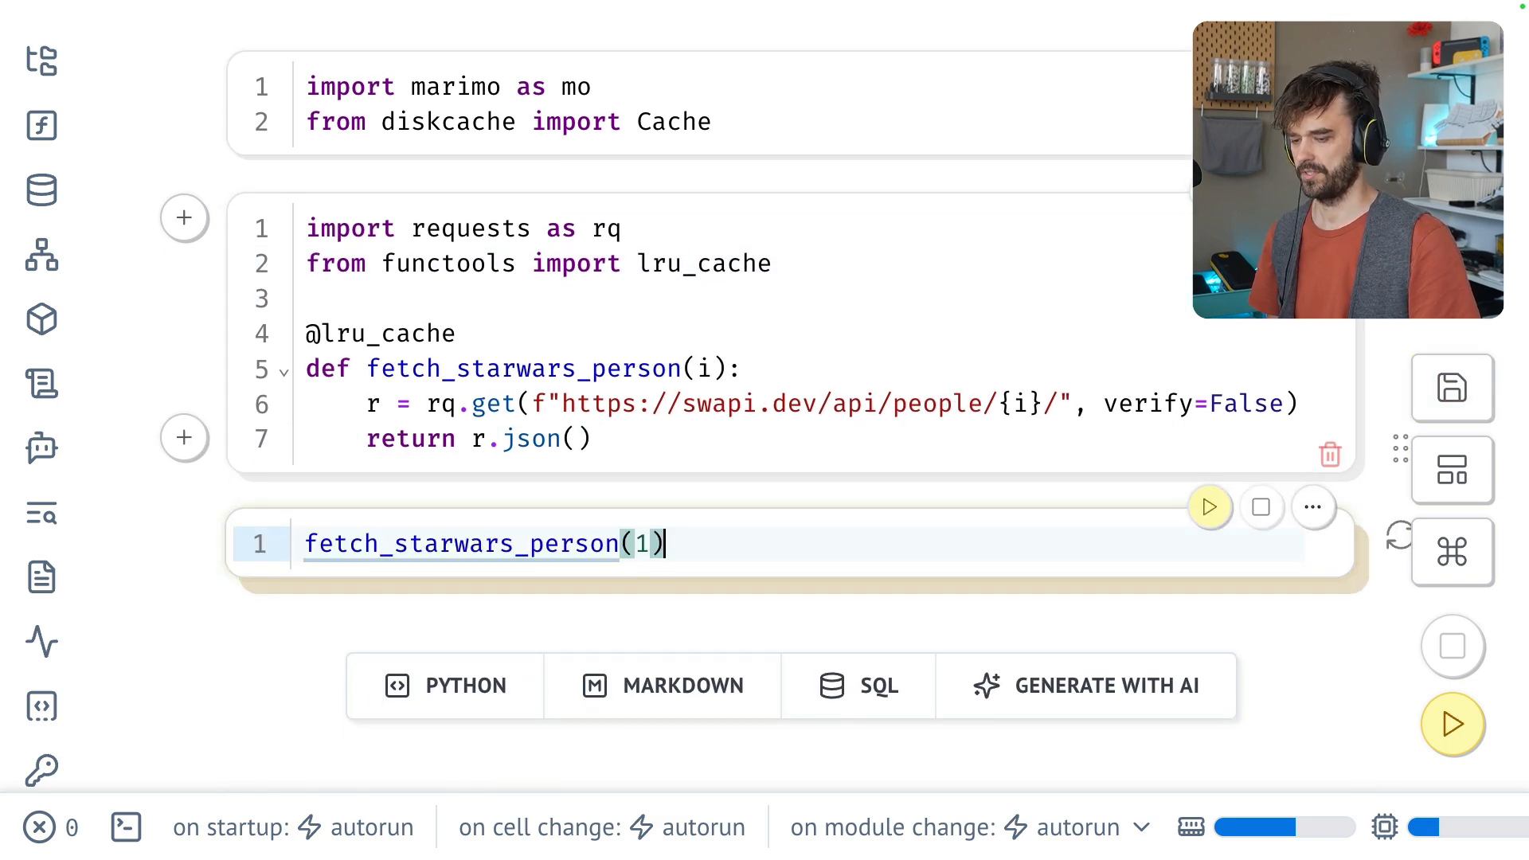
{"action": "left_click", "coordinate": [1209, 508]}
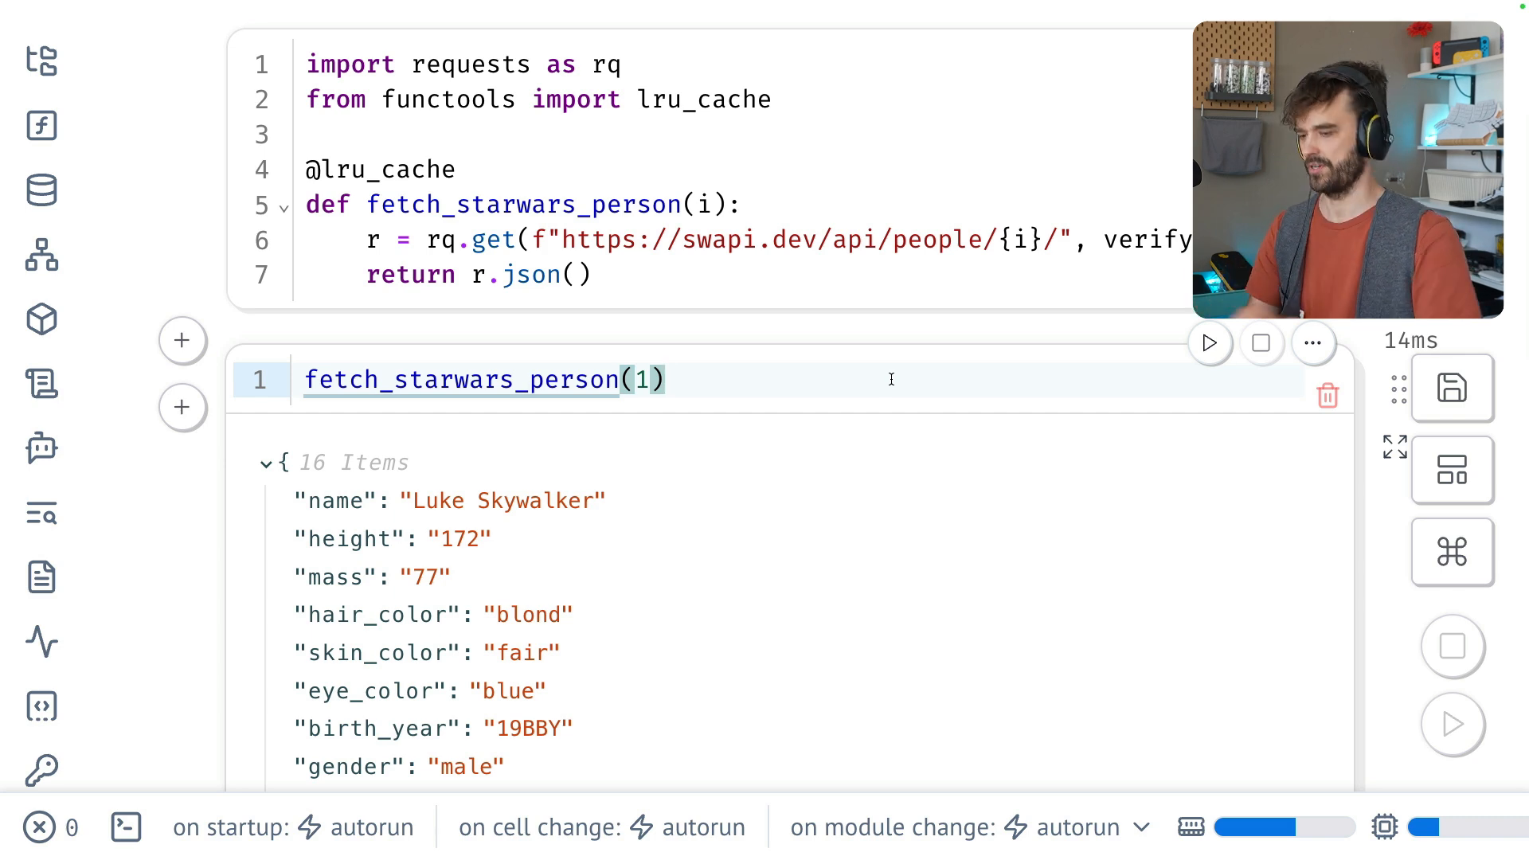
{"action": "scroll", "scroll_direction": "up", "scroll_amount": 3}
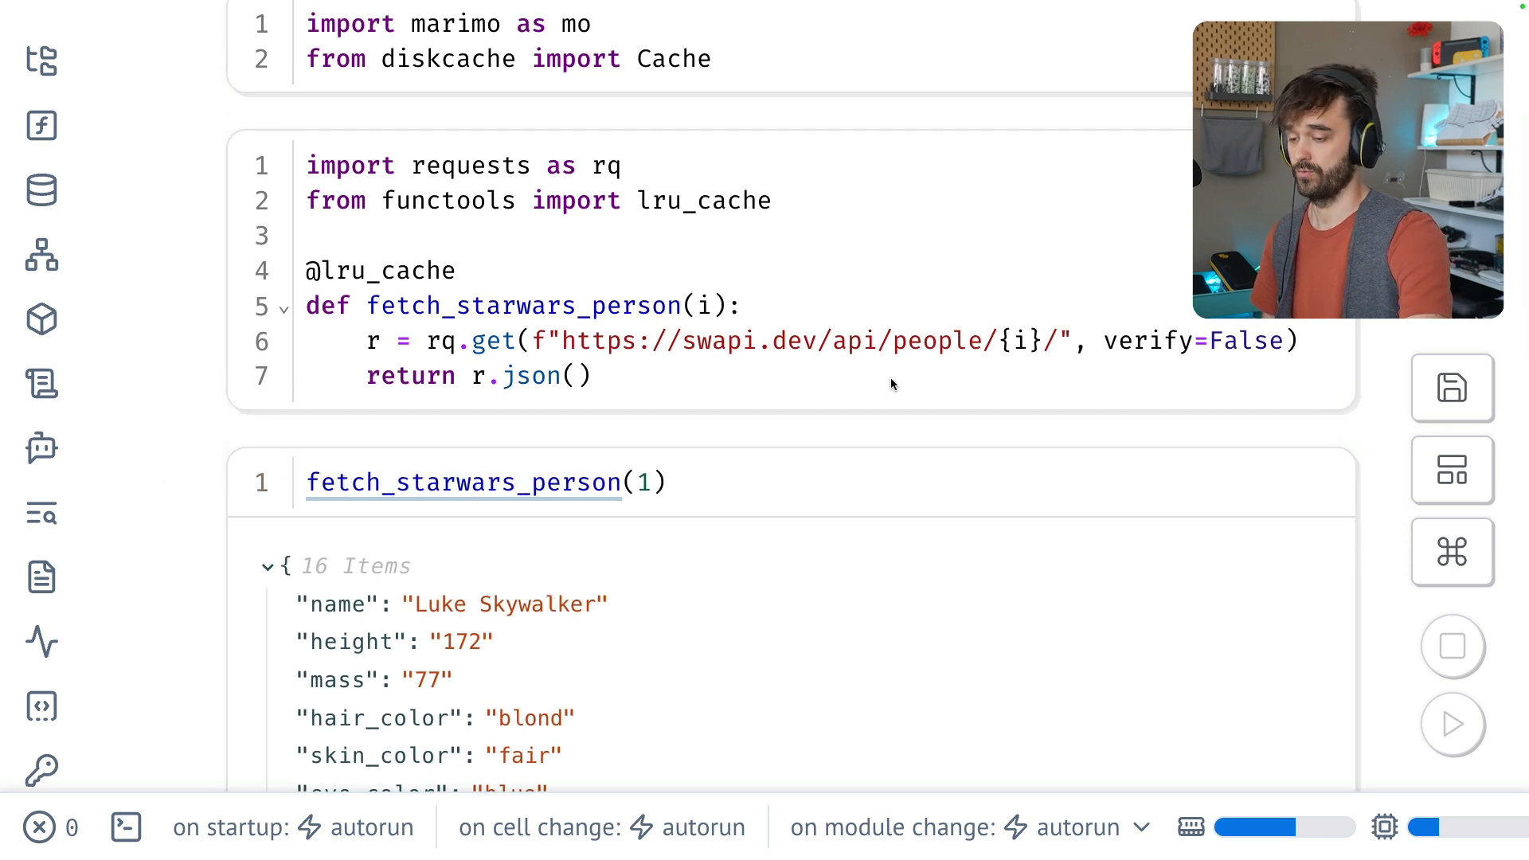
{"action": "mouse_move", "coordinate": [283, 255]}
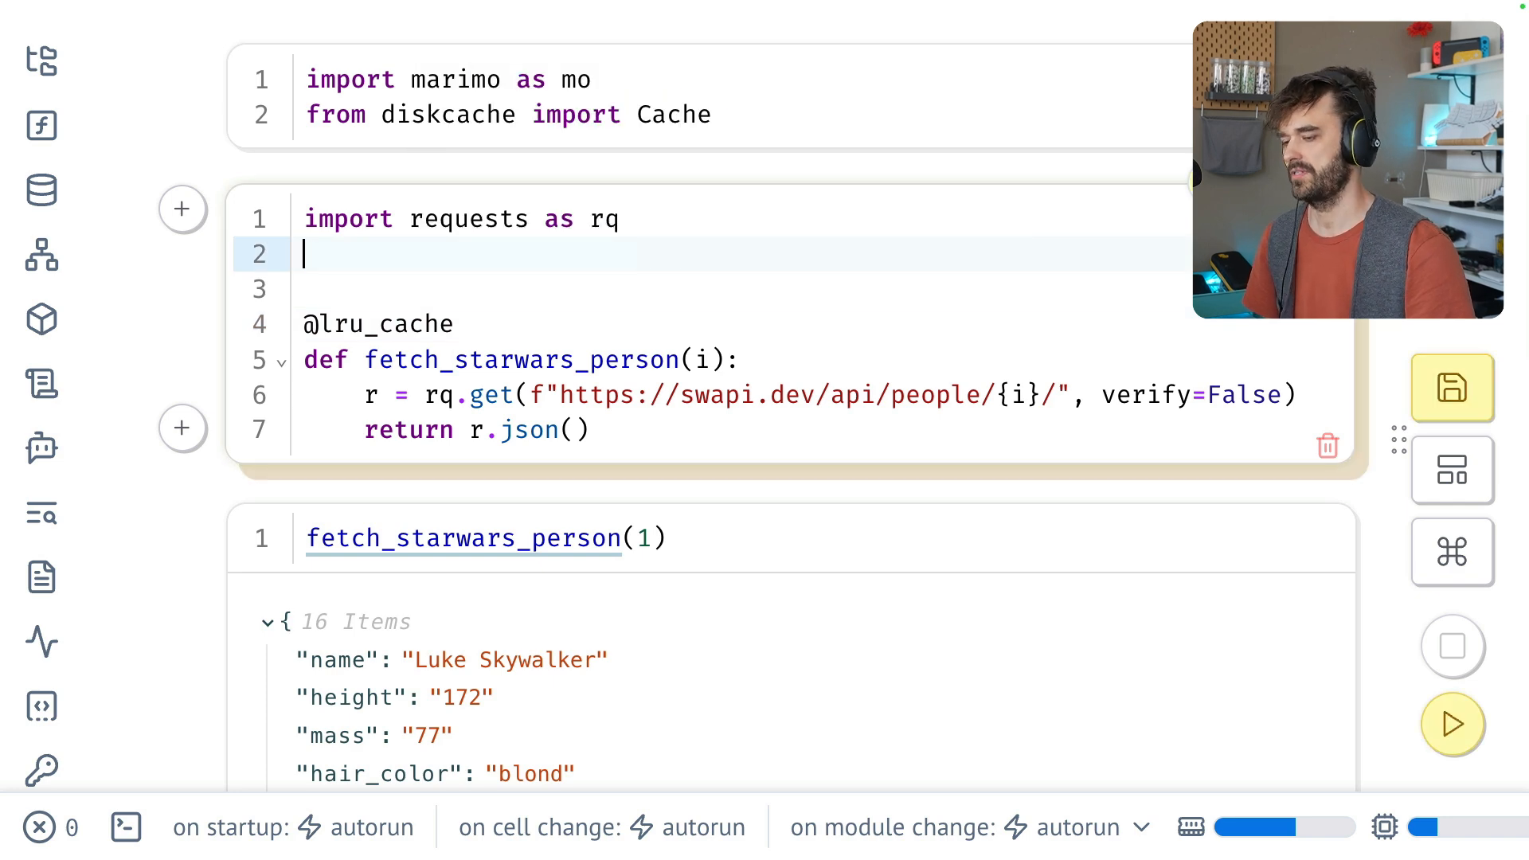
{"action": "type", "text": "cache ="}
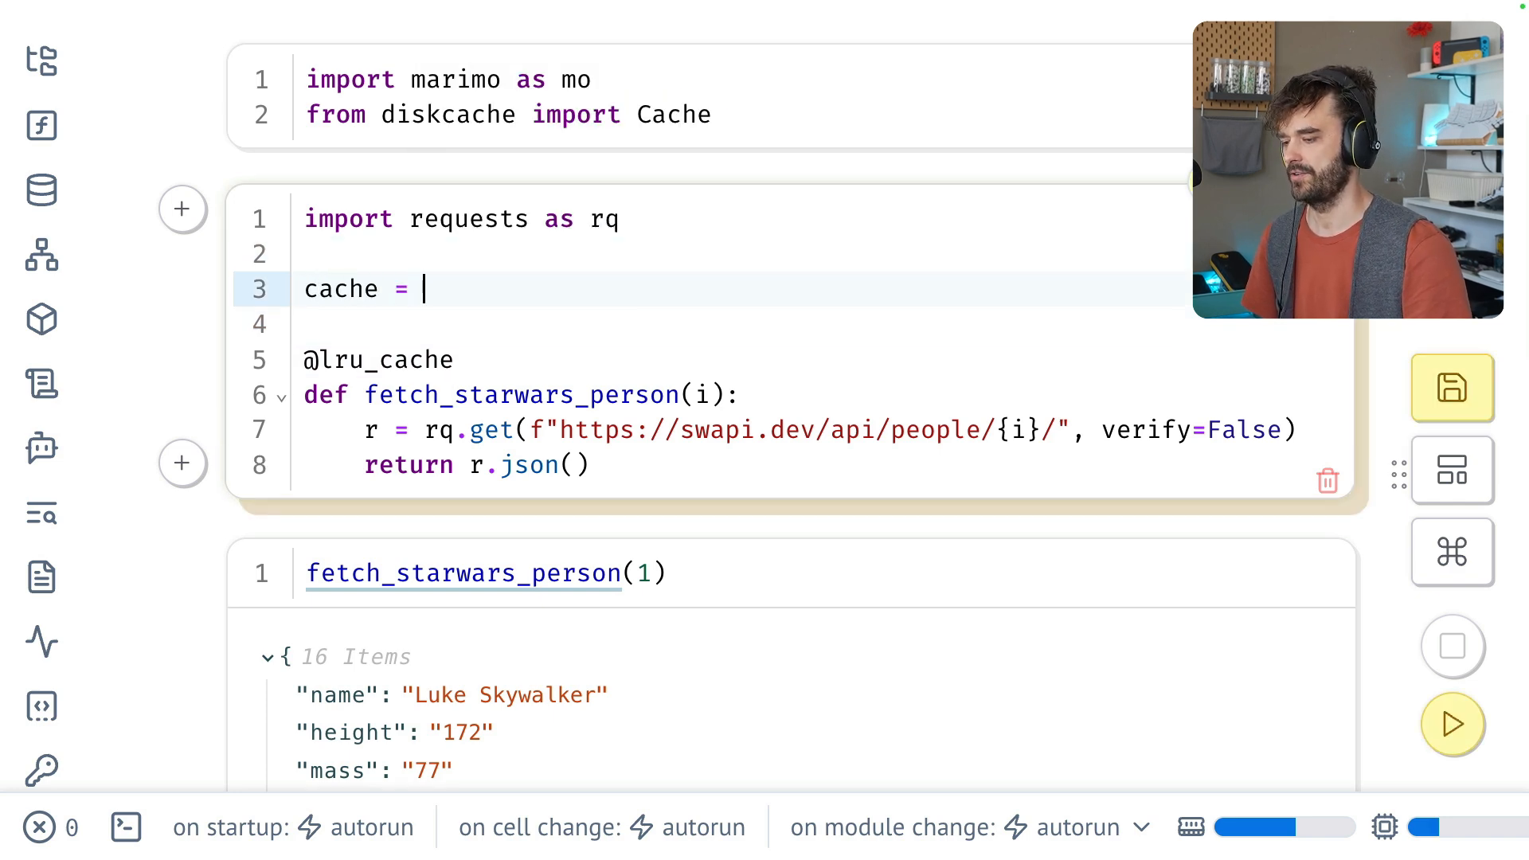
{"action": "type", "text": "Cache(\"\")"}
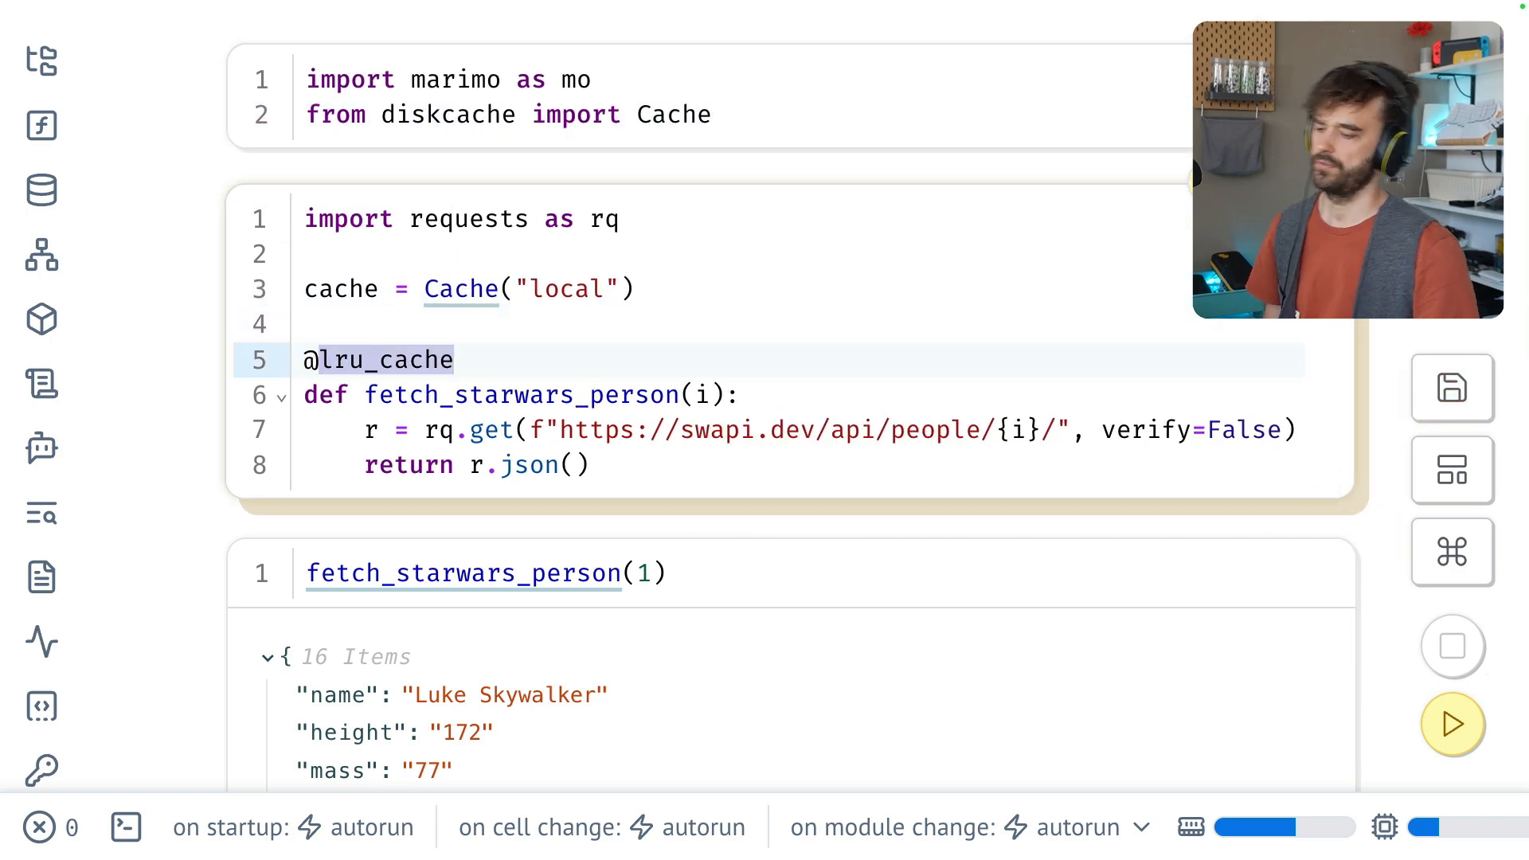
{"action": "type", "text": "cache."}
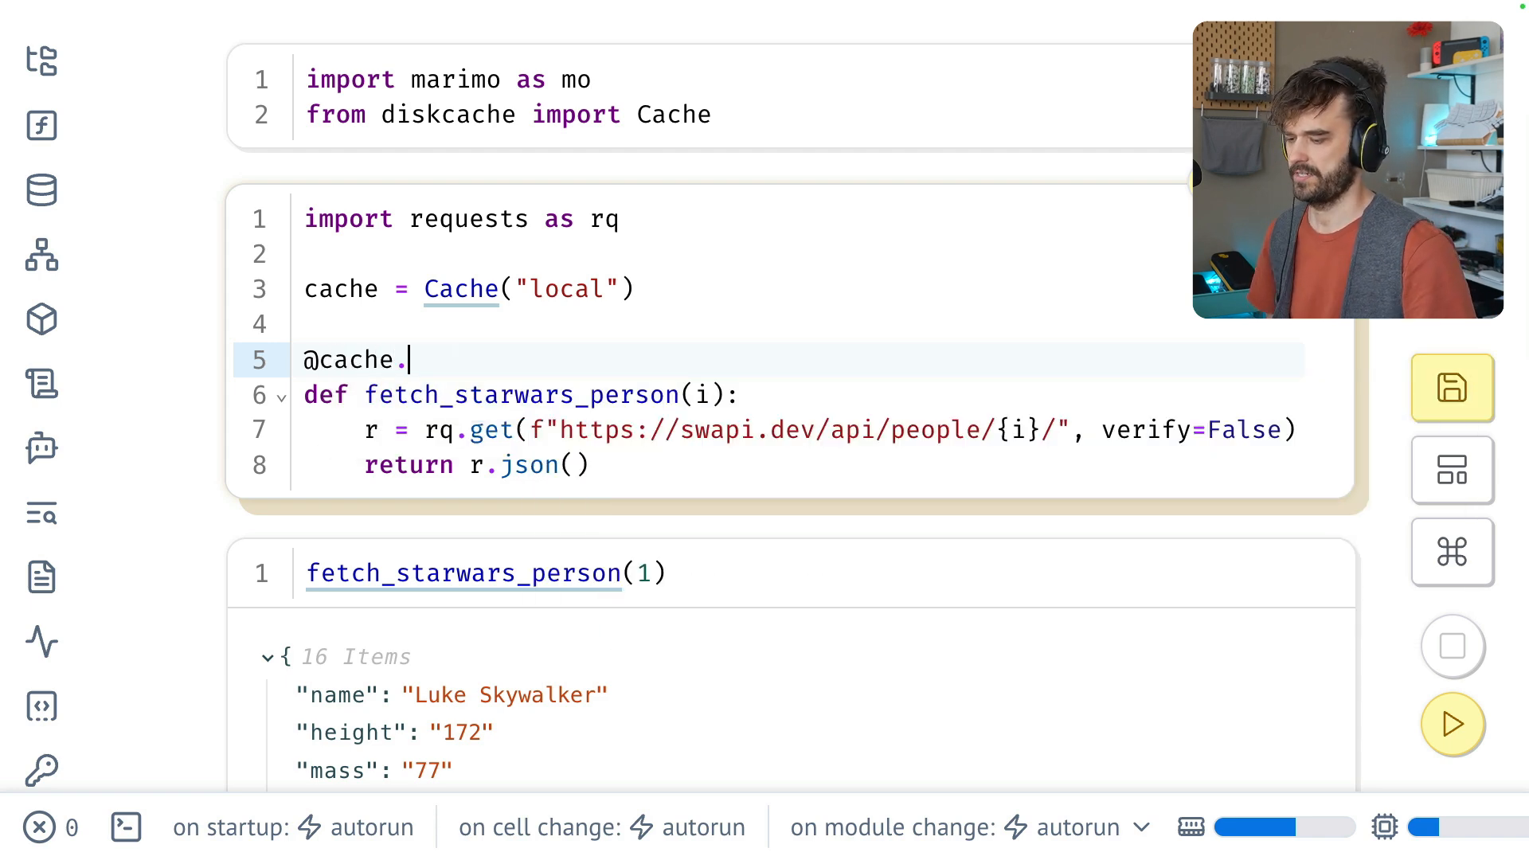
{"action": "type", "text": "memoi"}
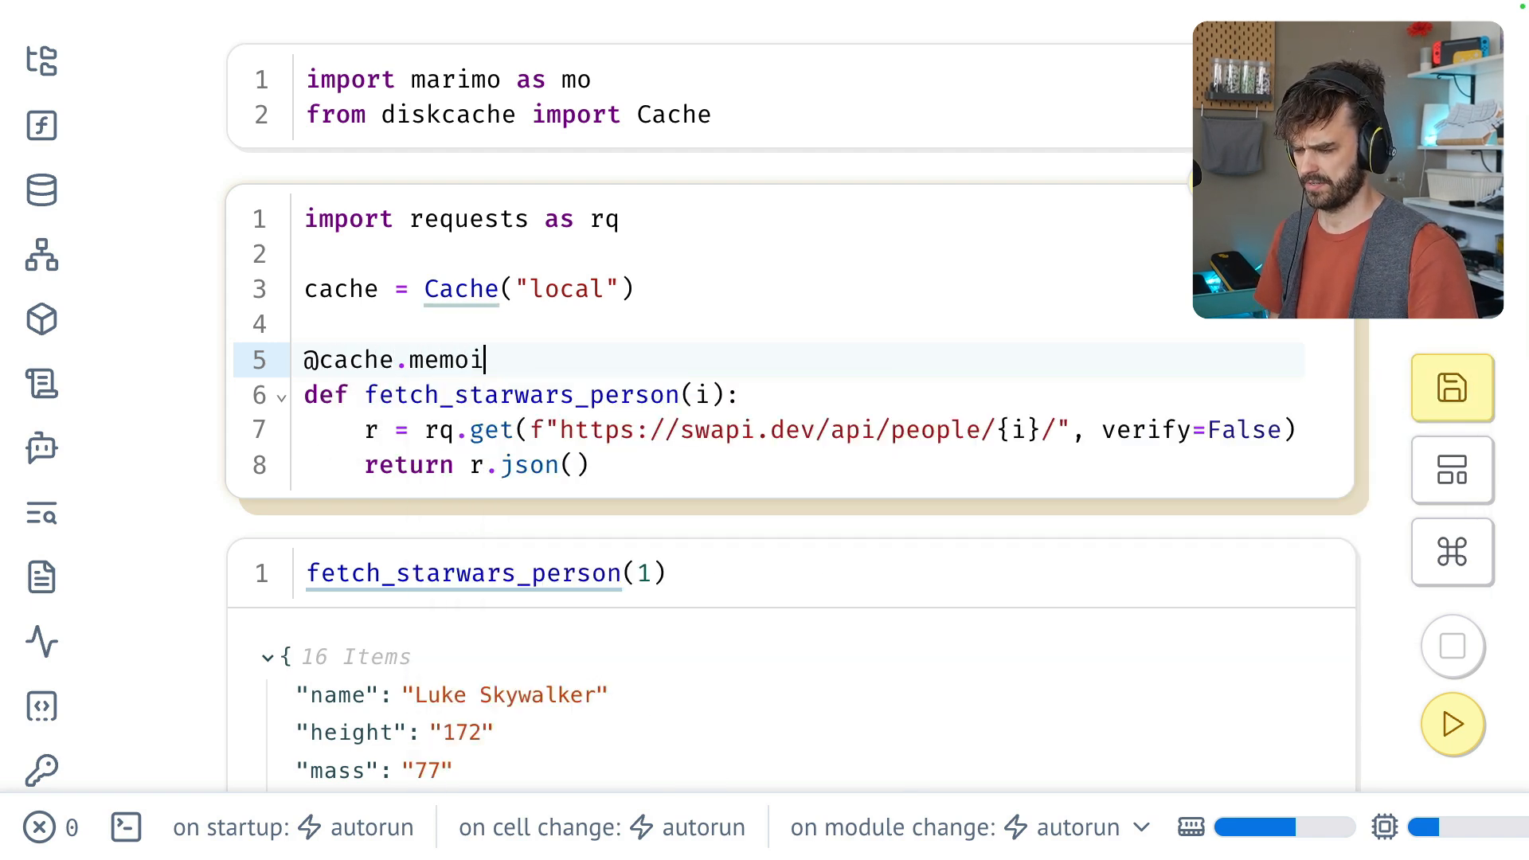
{"action": "type", "text": "ze()"}
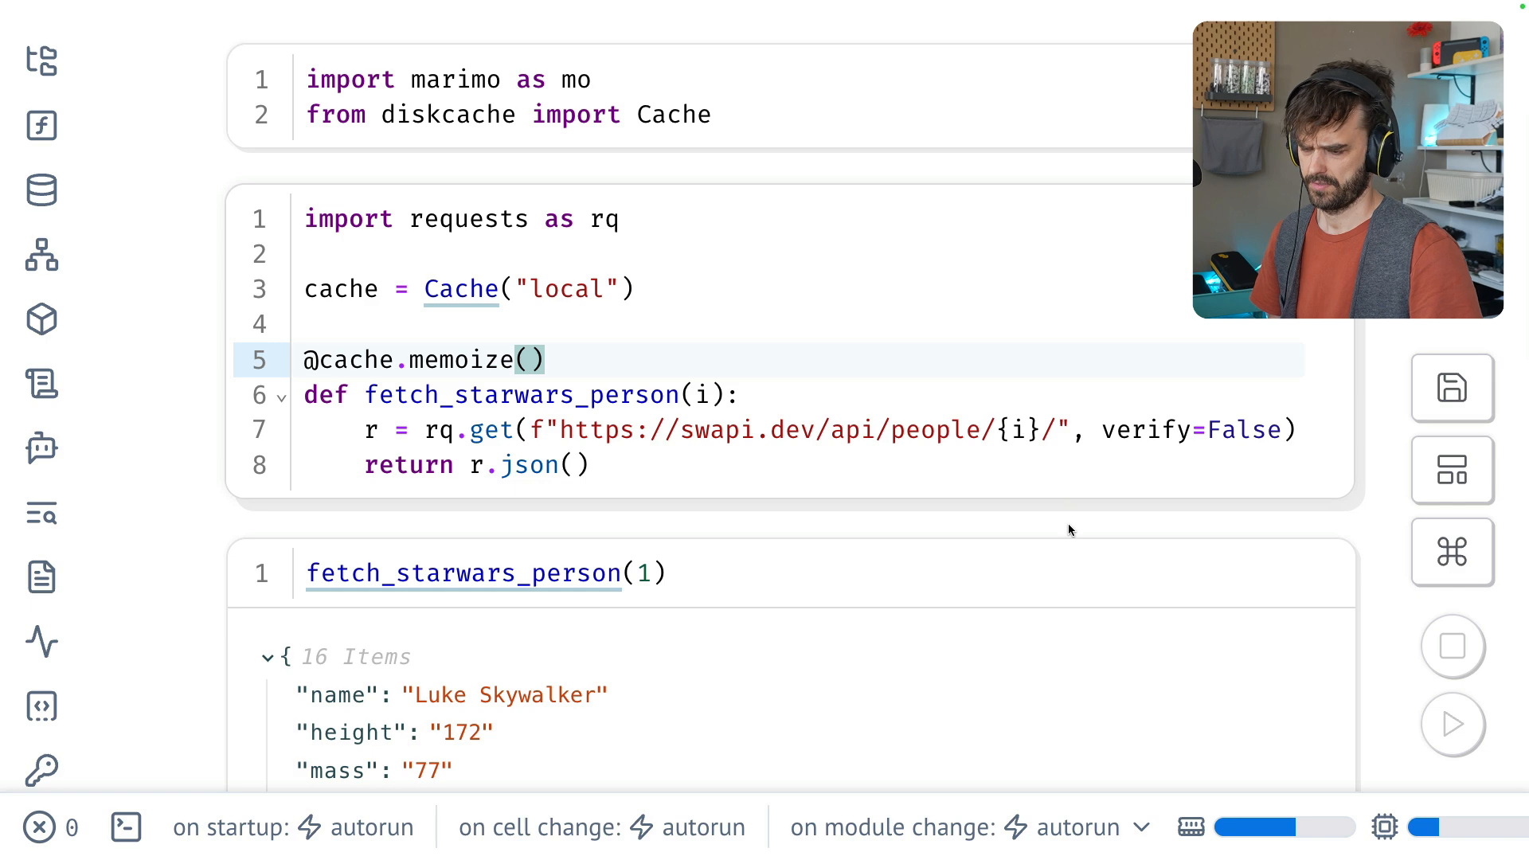
Step: Rerun the person-1 fetch twice to compare the first call with the cached one
{"action": "scroll", "scroll_direction": "down", "scroll_amount": 3}
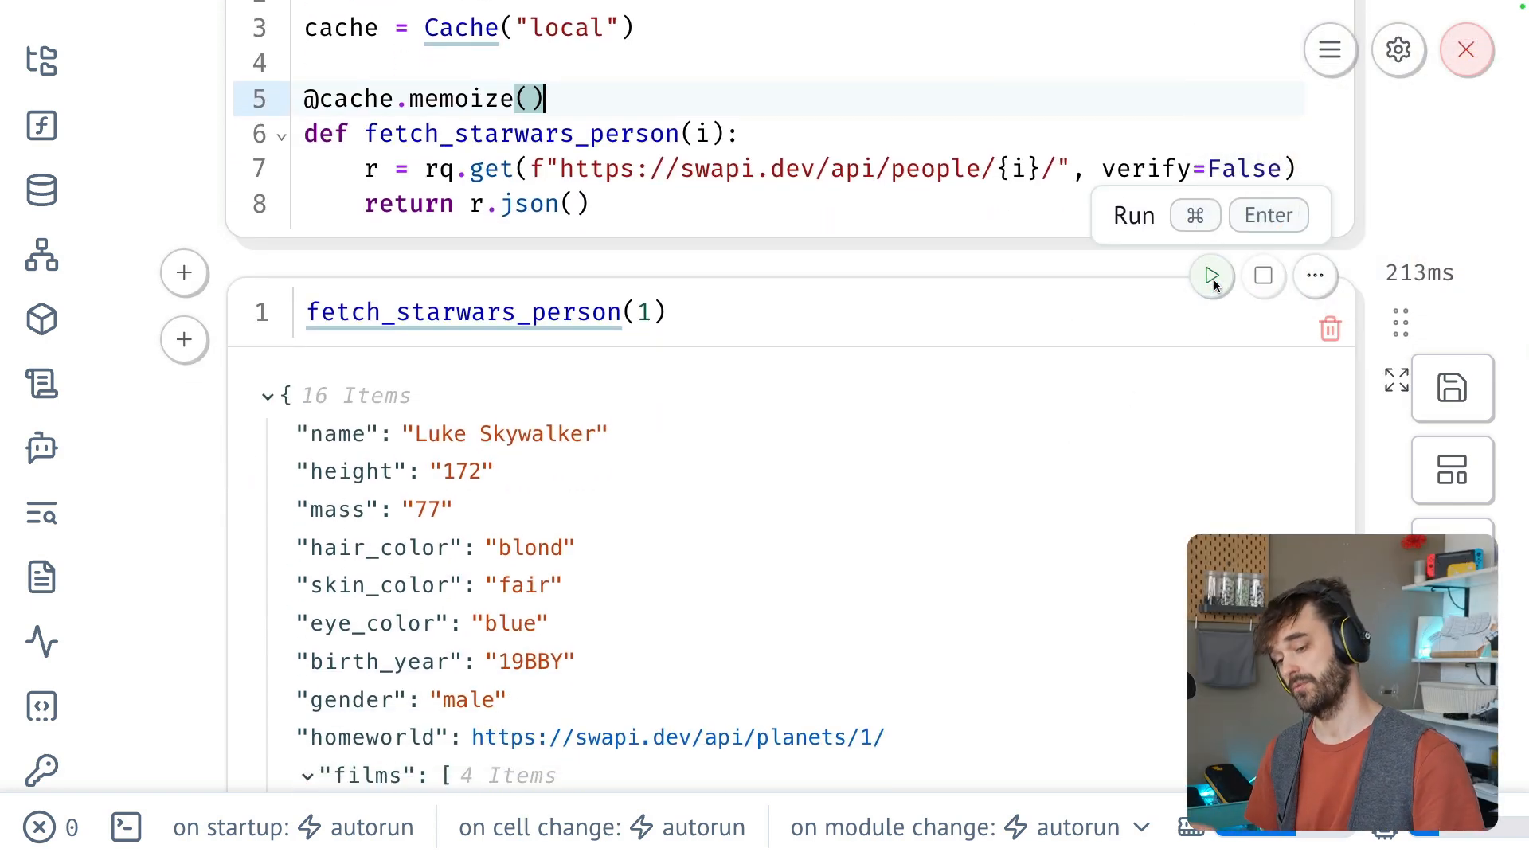
{"action": "left_click", "coordinate": [1212, 276]}
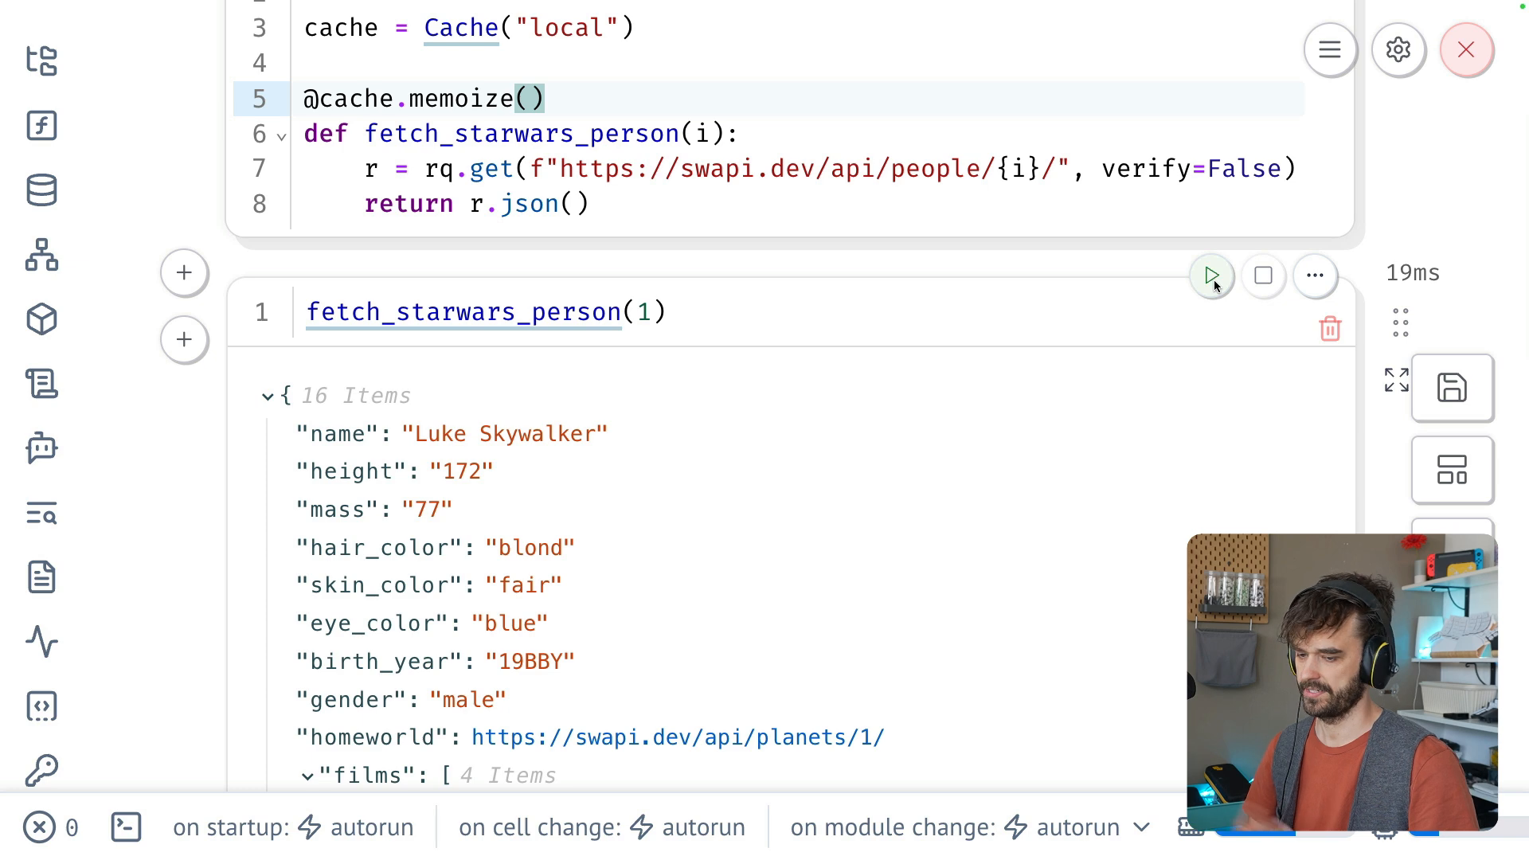
{"action": "left_click", "coordinate": [1212, 277]}
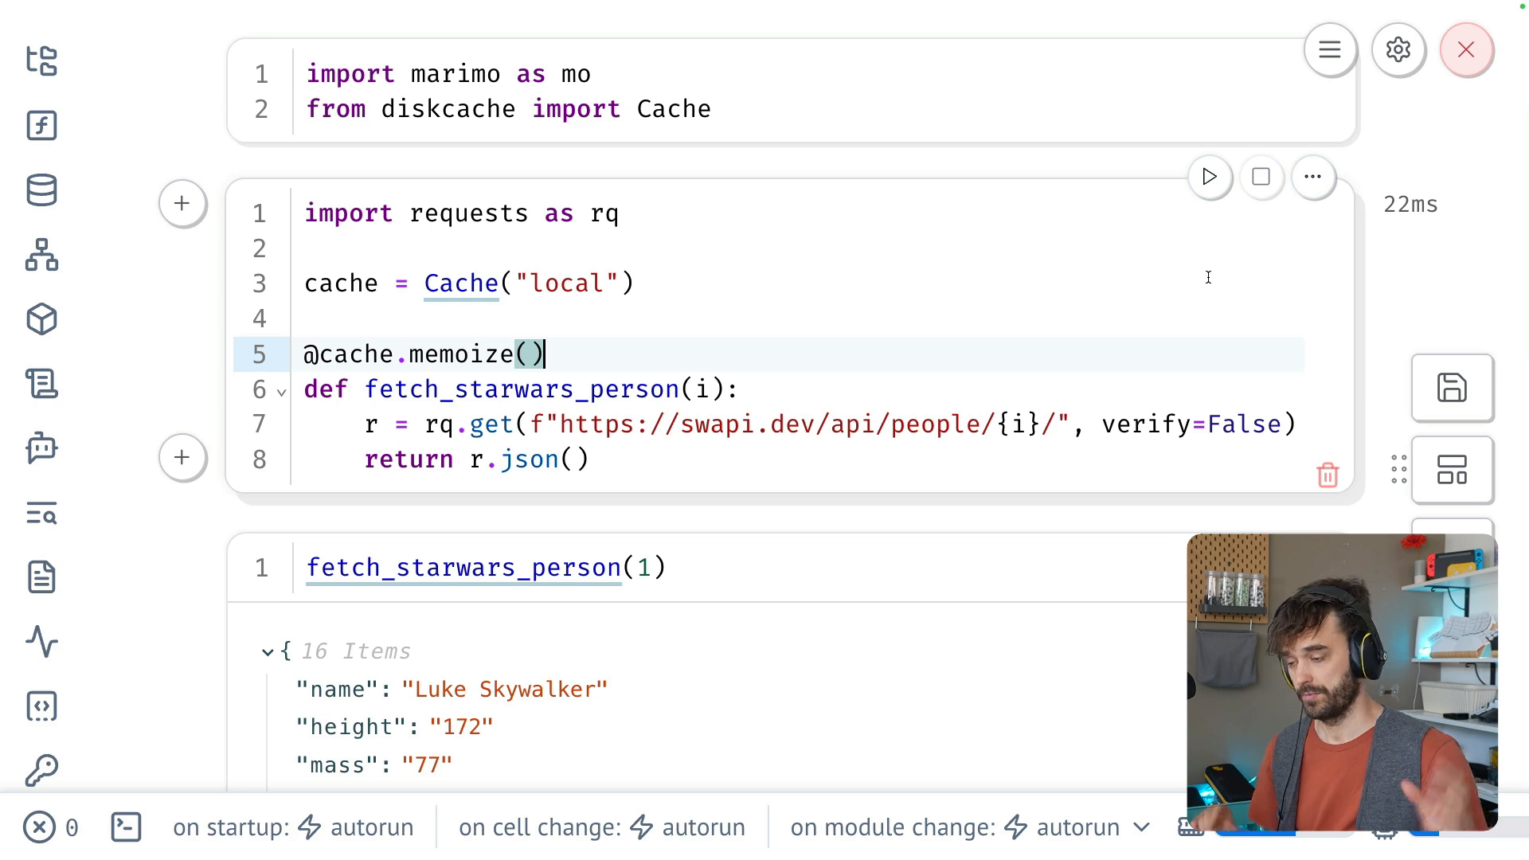
{"action": "left_click", "coordinate": [126, 827]}
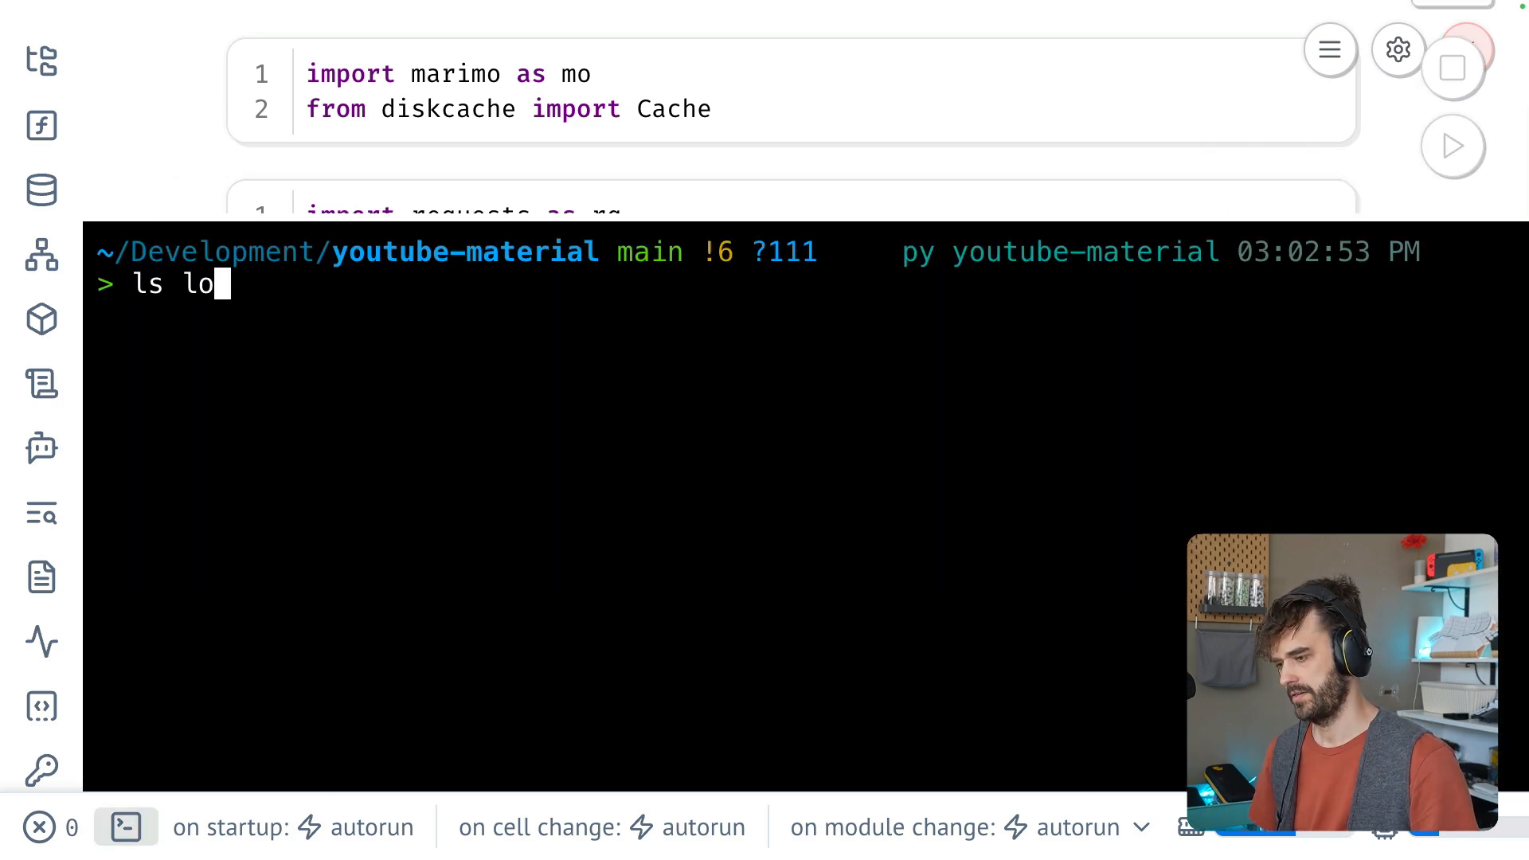
{"action": "key", "text": "Return"}
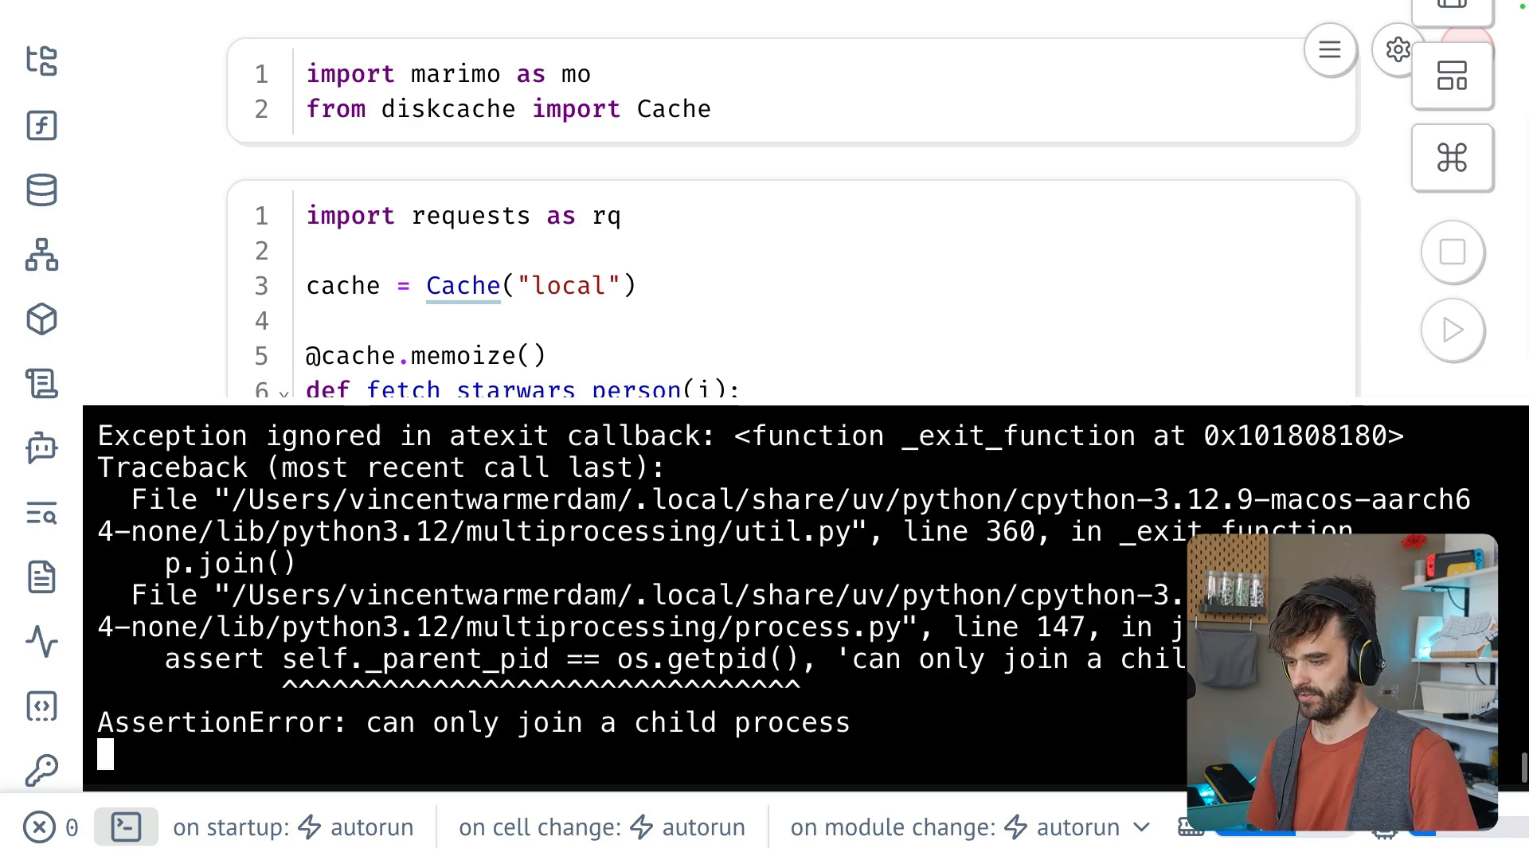
{"action": "left_click", "coordinate": [125, 827]}
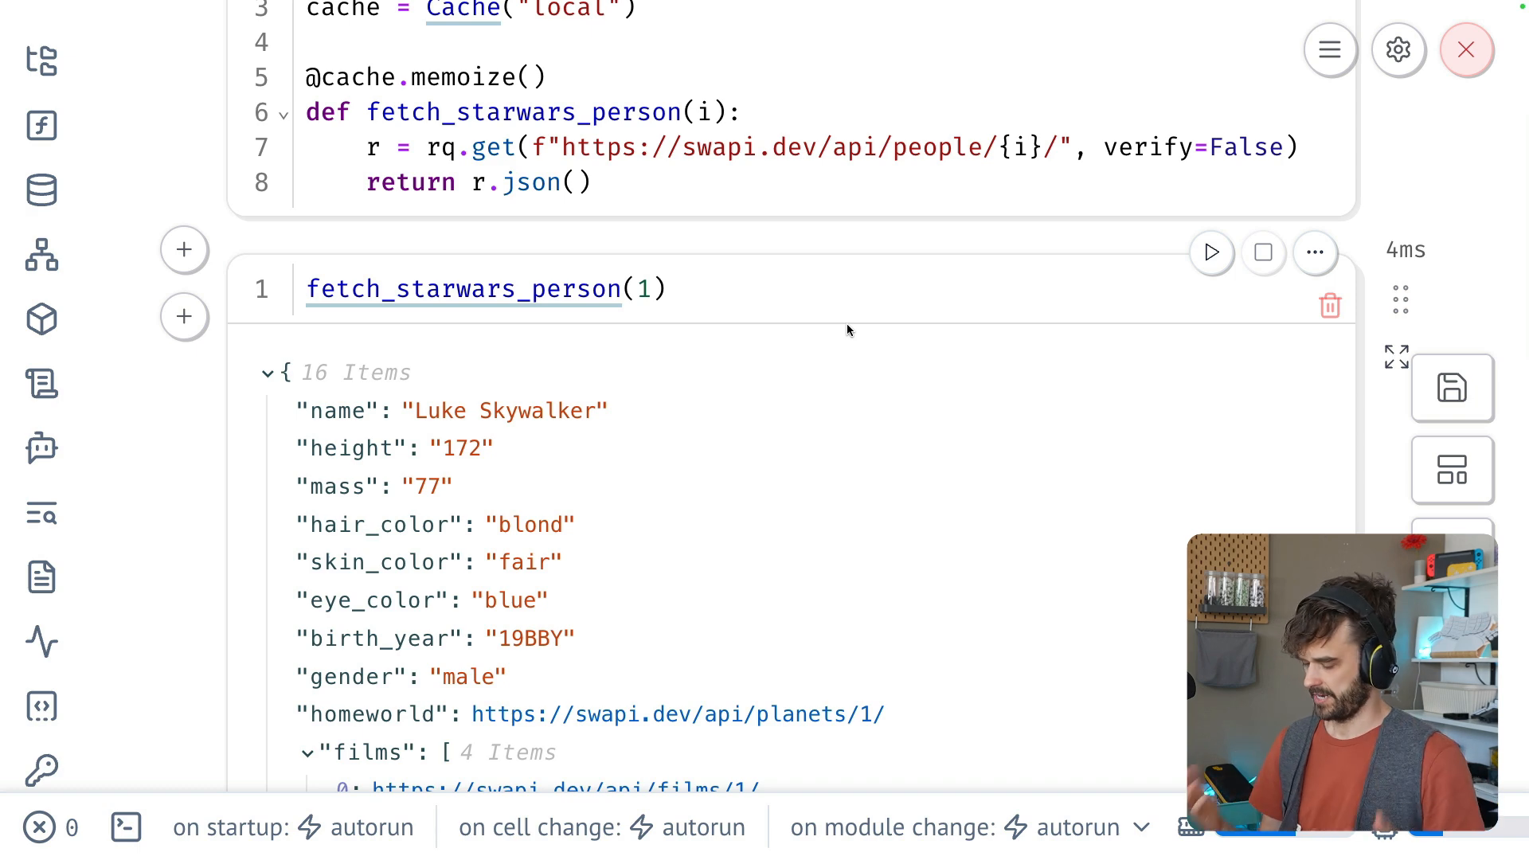
Step: Store 1 under key "a" with cache.set, run it, then try reading and assigning cache["a"] = 2
{"action": "type", "text": "cha"}
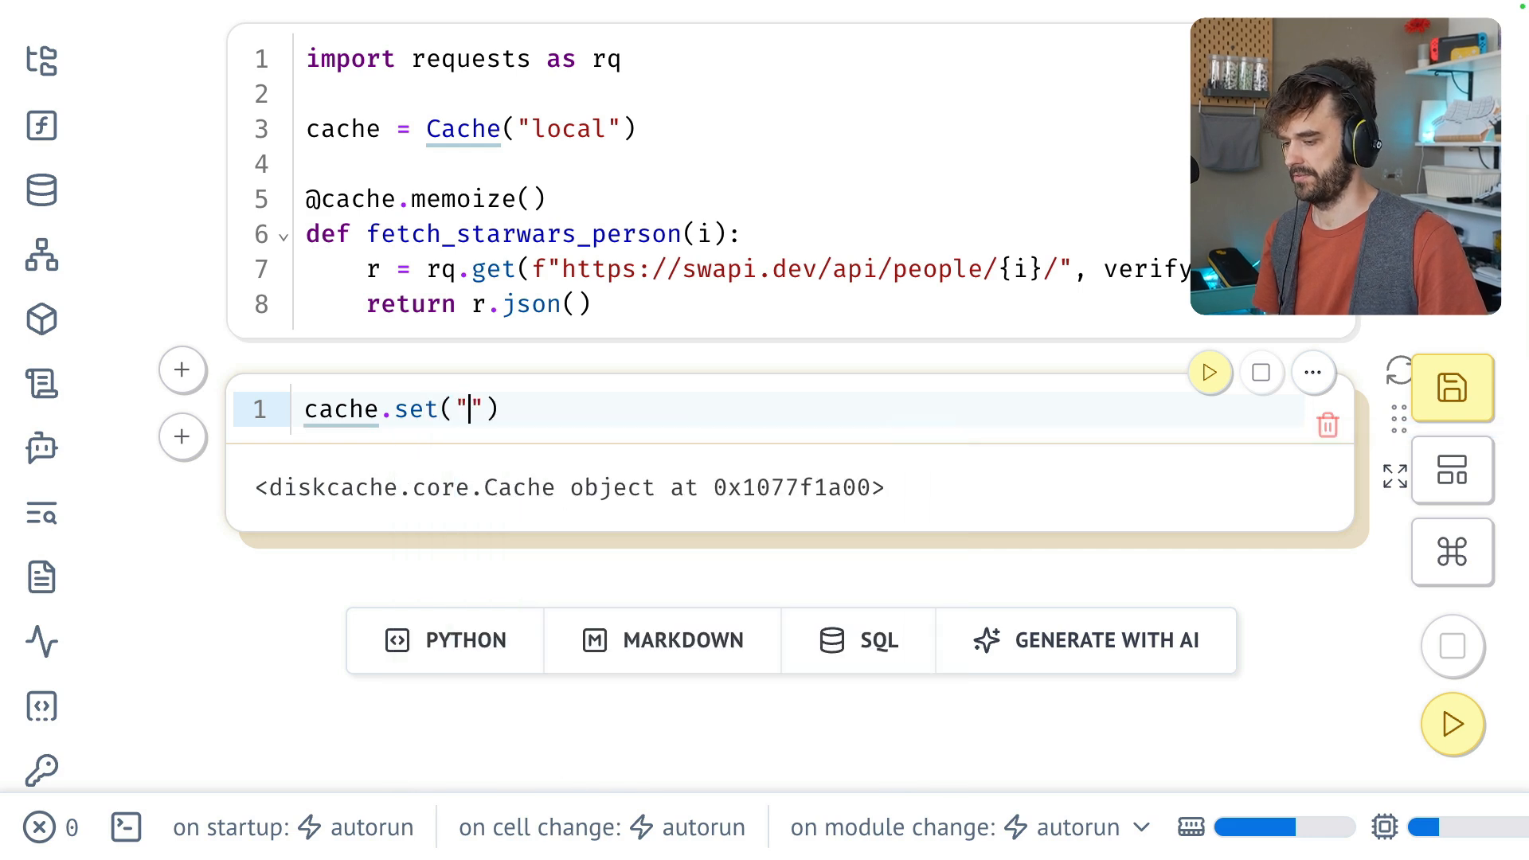
{"action": "type", "text": "a\", 1"}
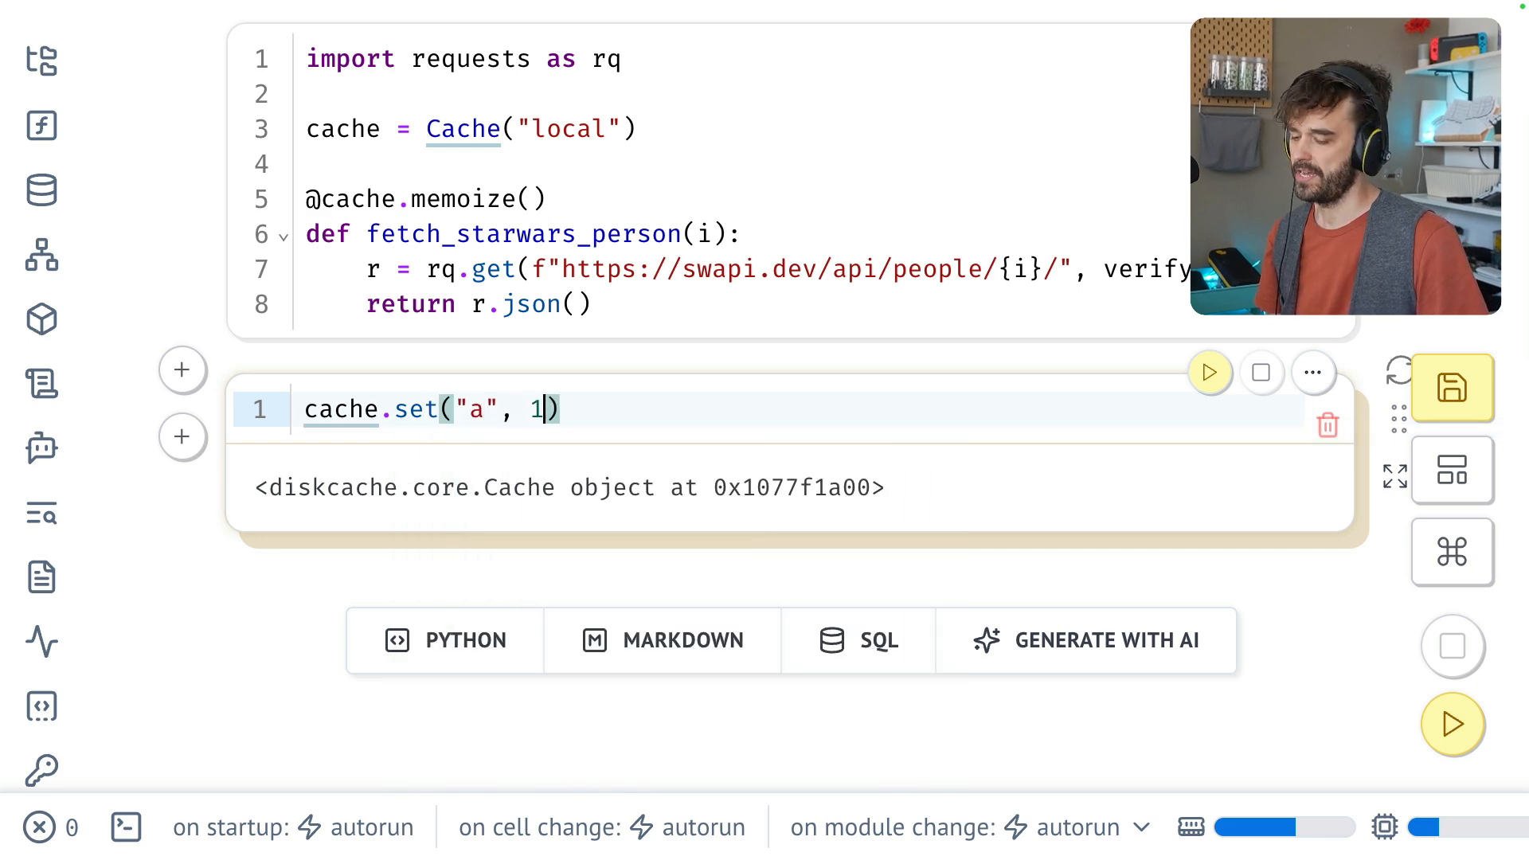
{"action": "left_click", "coordinate": [1209, 373]}
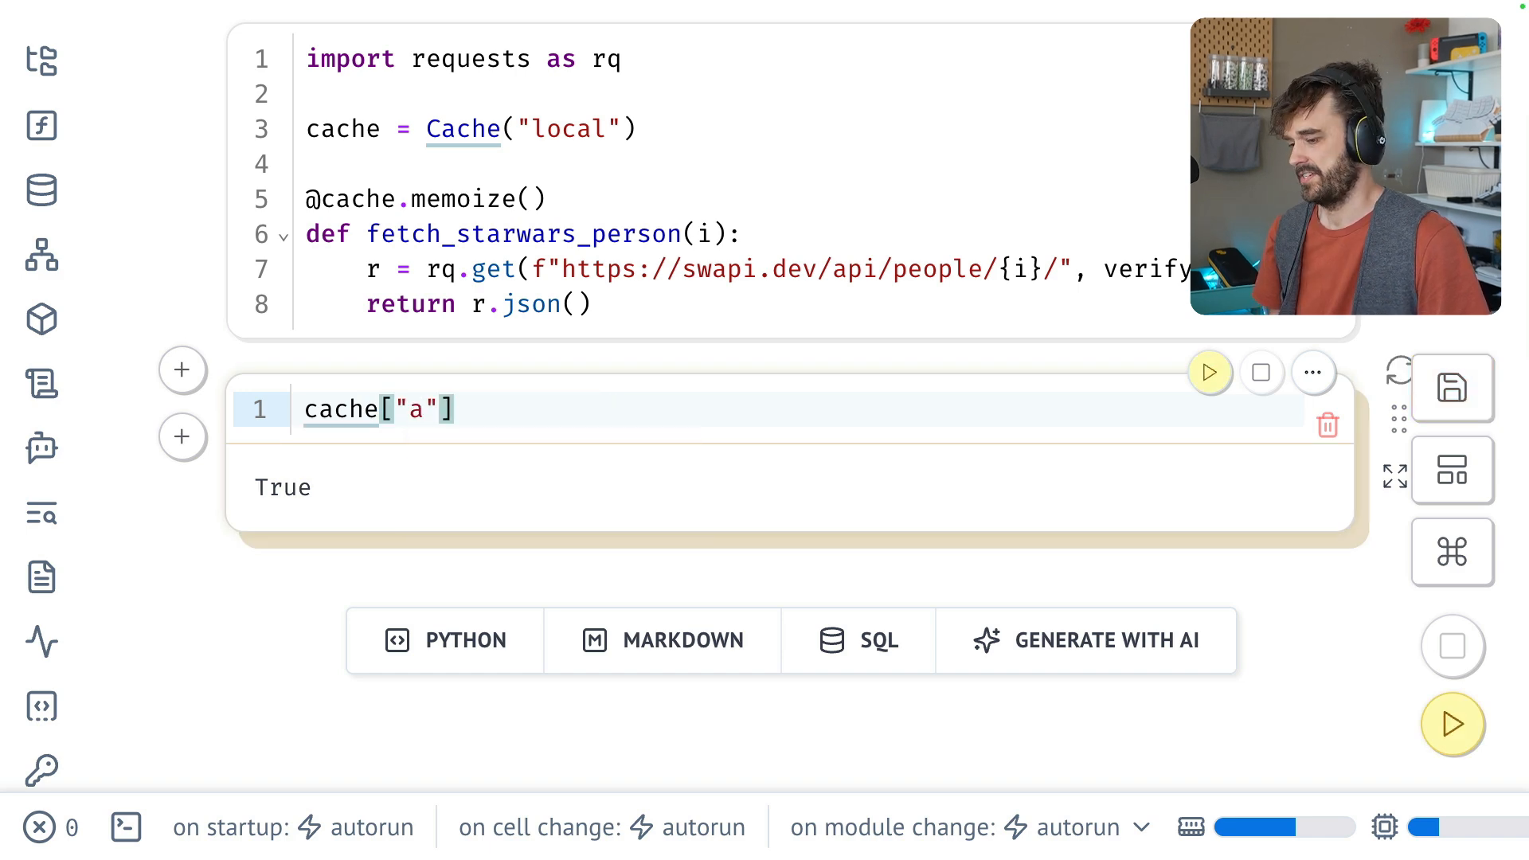
{"action": "type", "text": "= 2"}
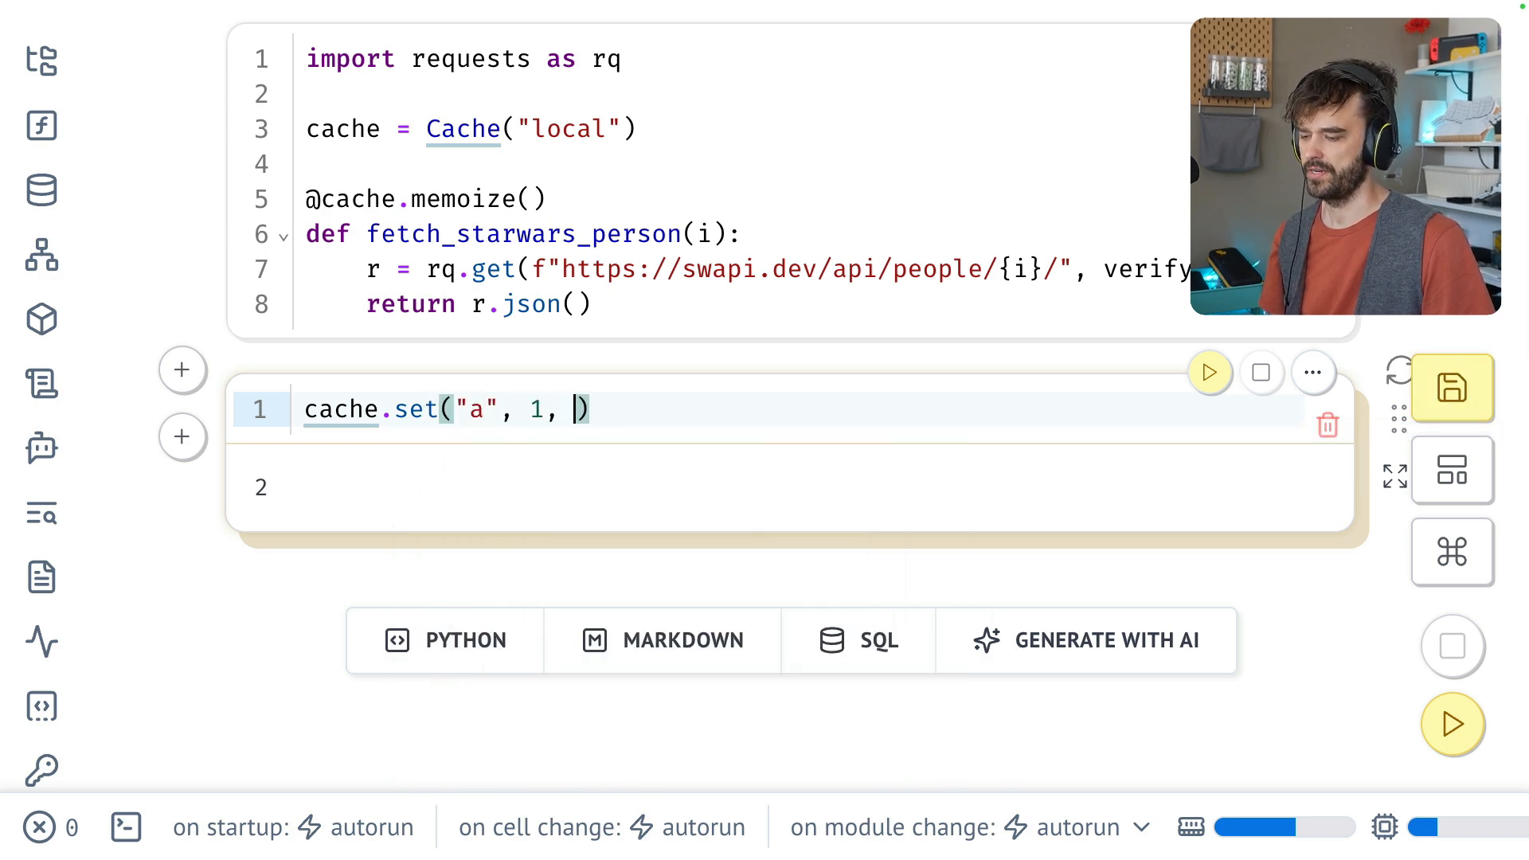
Step: Set key "a" with expire=10 and read cache["a"] in a new cell after expiry, raising KeyError
{"action": "type", "text": "expire=10"}
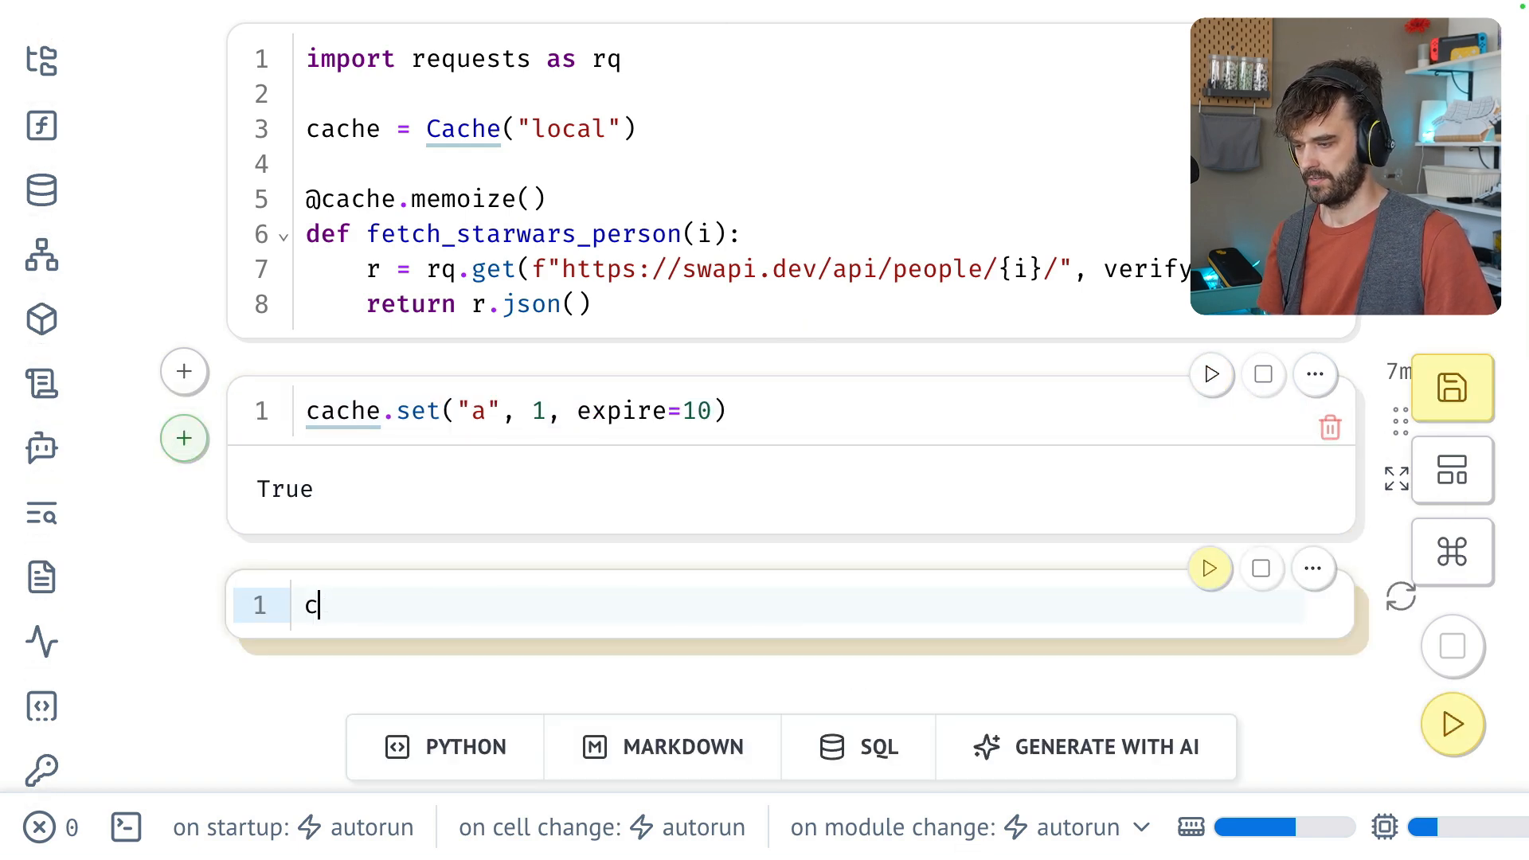
{"action": "type", "text": "ache[\"a\"]"}
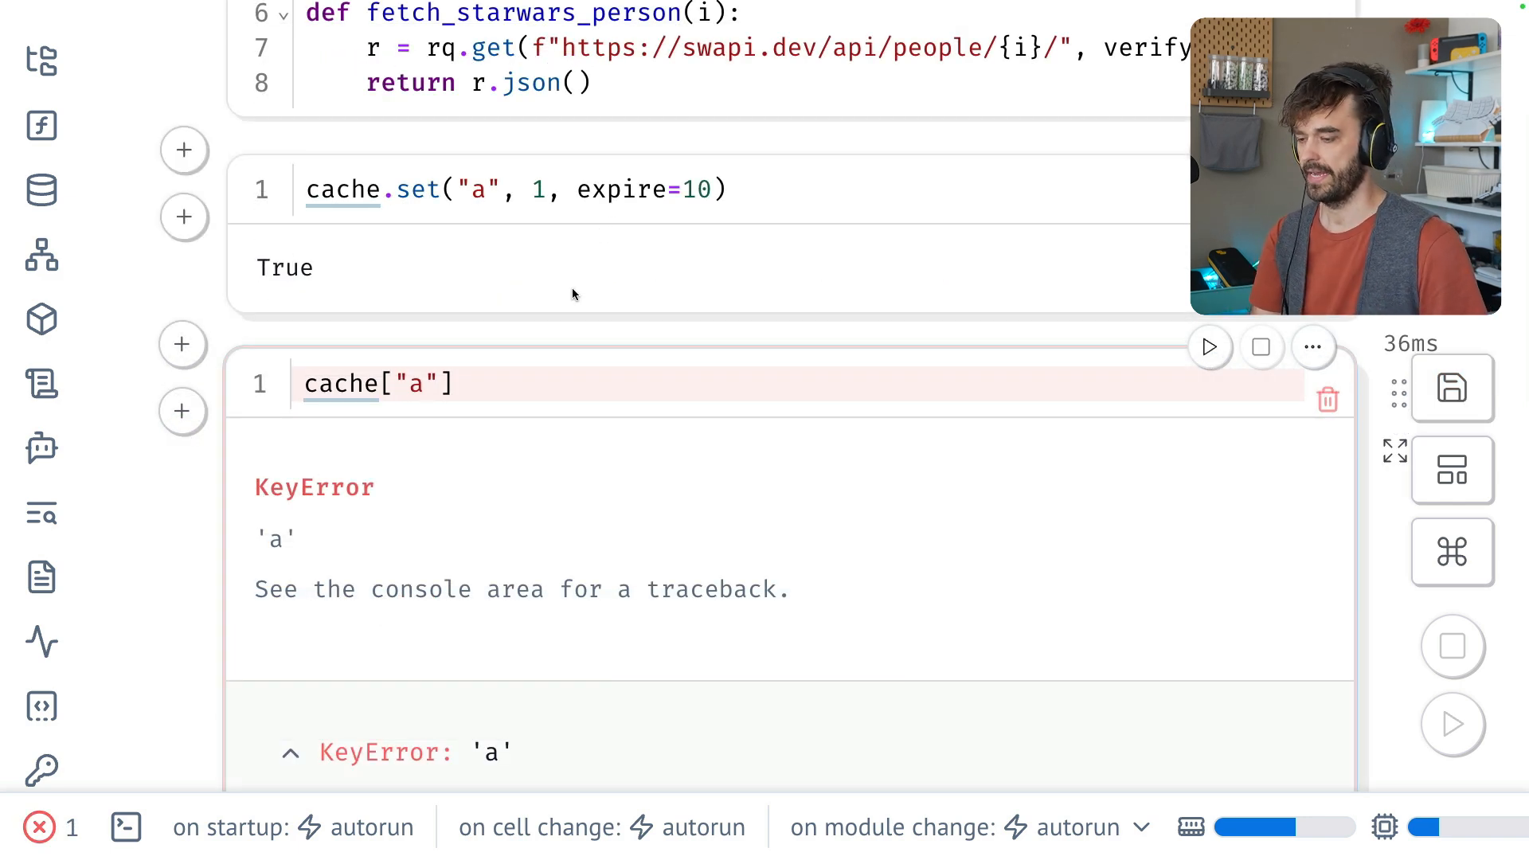
{"action": "mouse_move", "coordinate": [346, 383]}
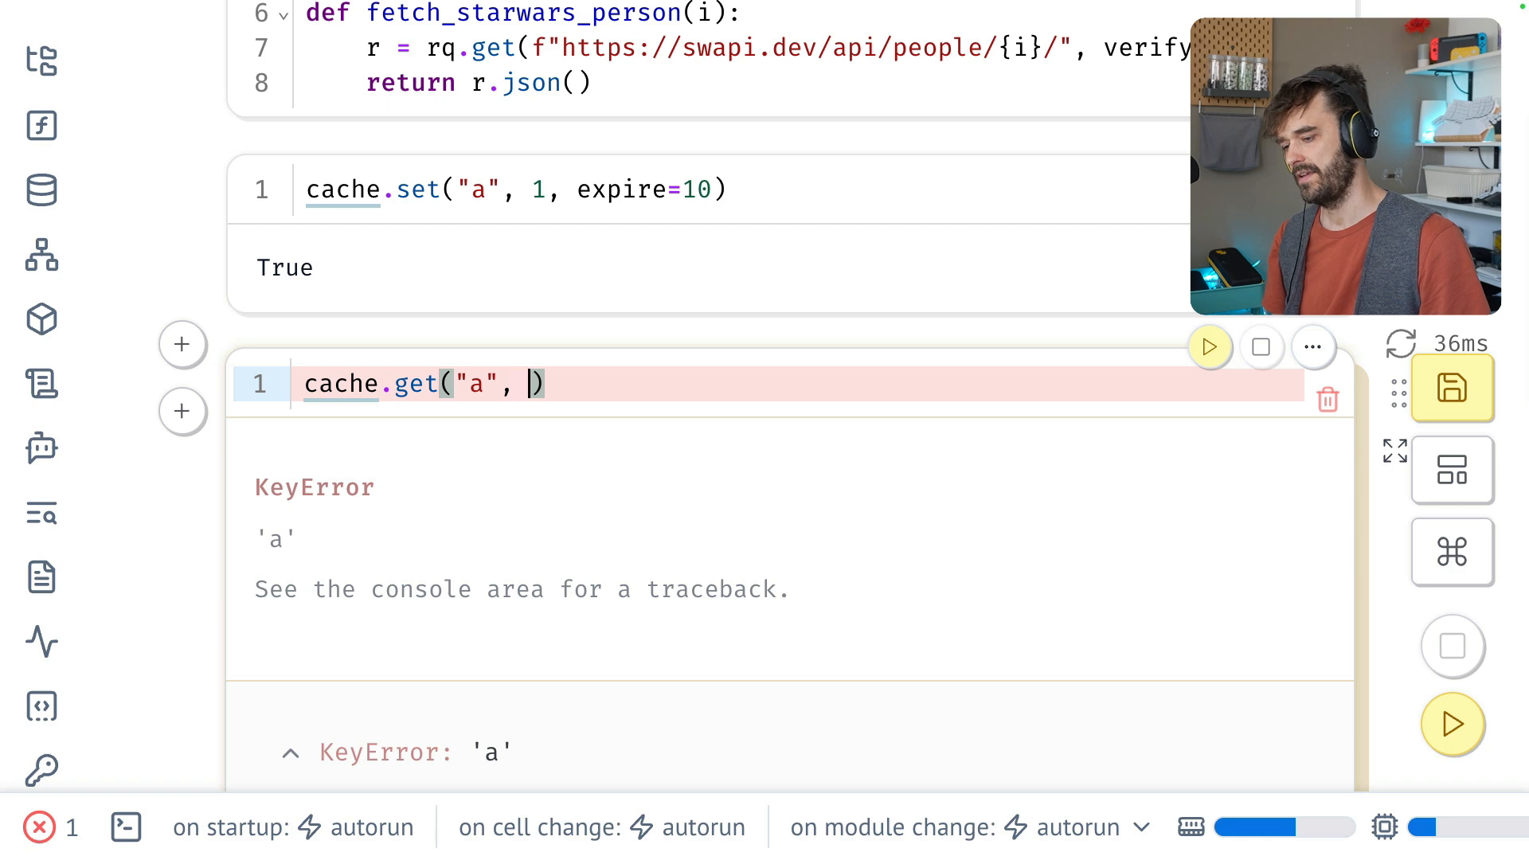
Step: Rewrite the lookup as cache.get("a", default=) with the default value still to fill in
{"action": "type", "text": "default="}
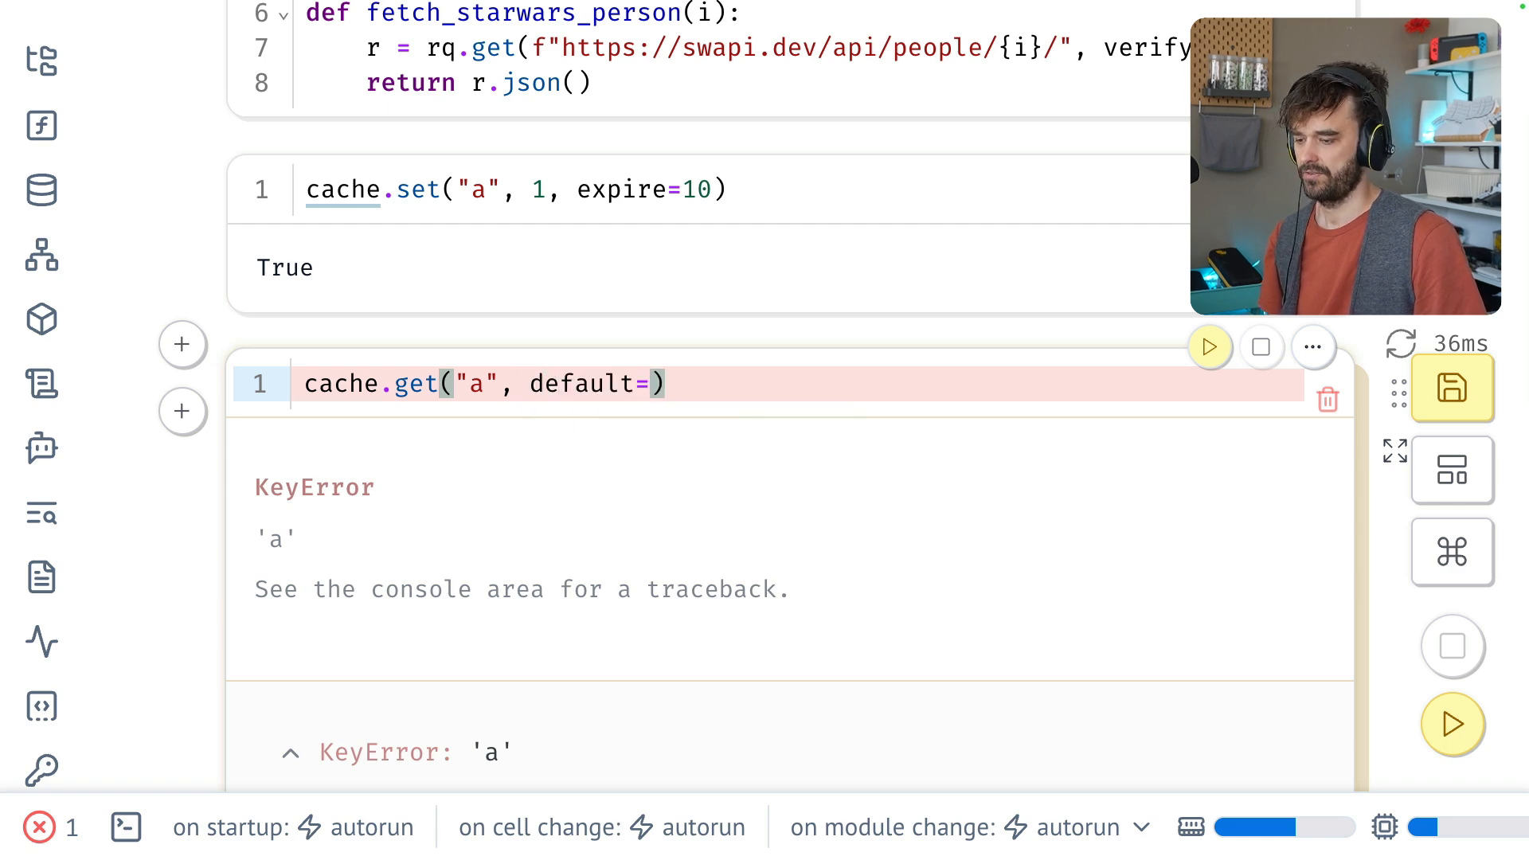